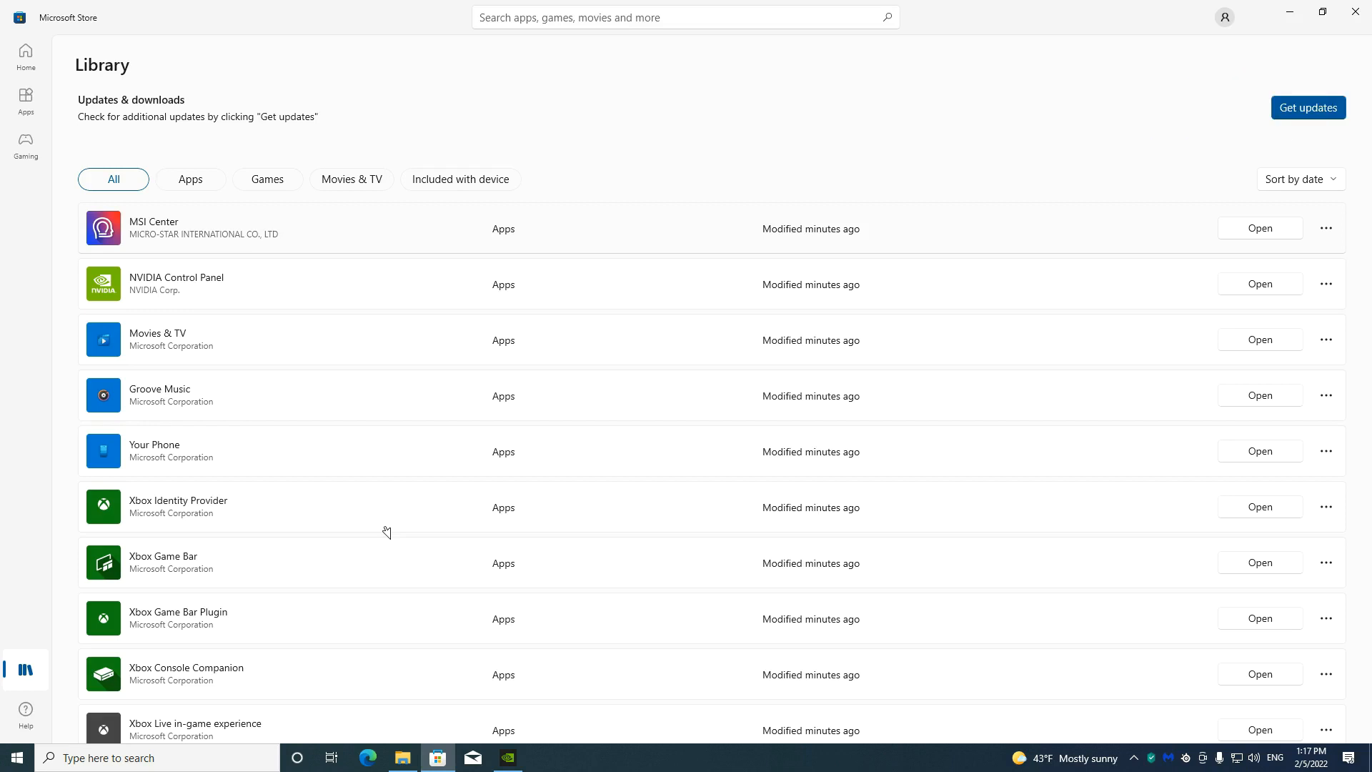
{"action": "mouse_move", "coordinate": [389, 584]}
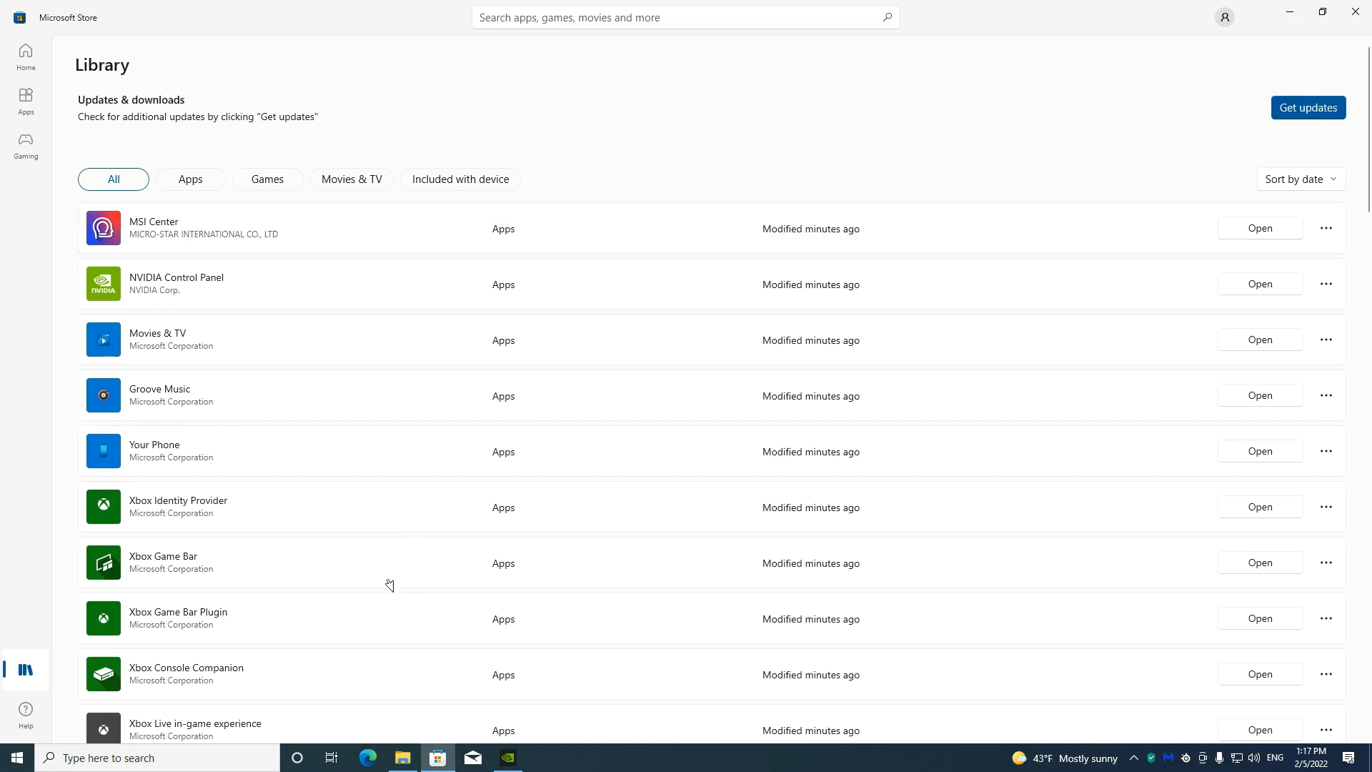
{"action": "mouse_move", "coordinate": [978, 519]}
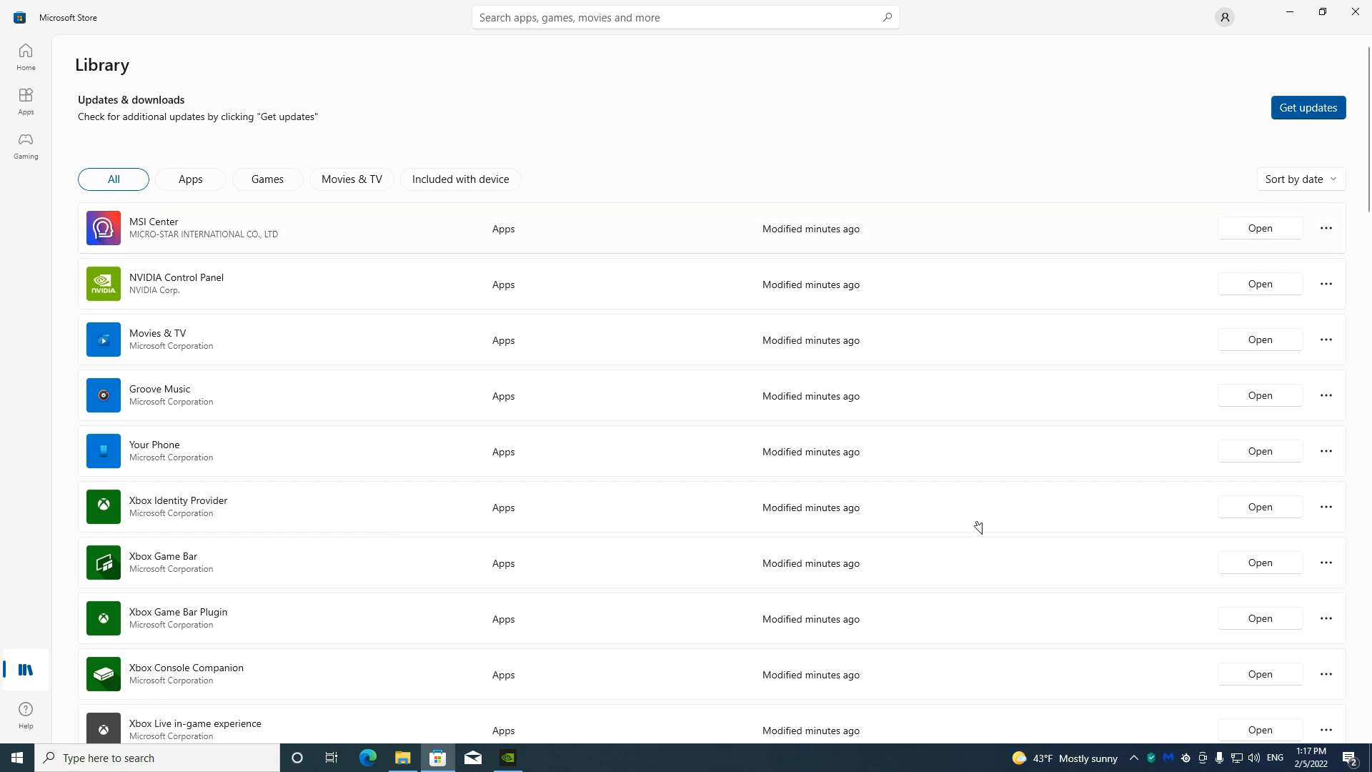
{"action": "mouse_move", "coordinate": [990, 229]}
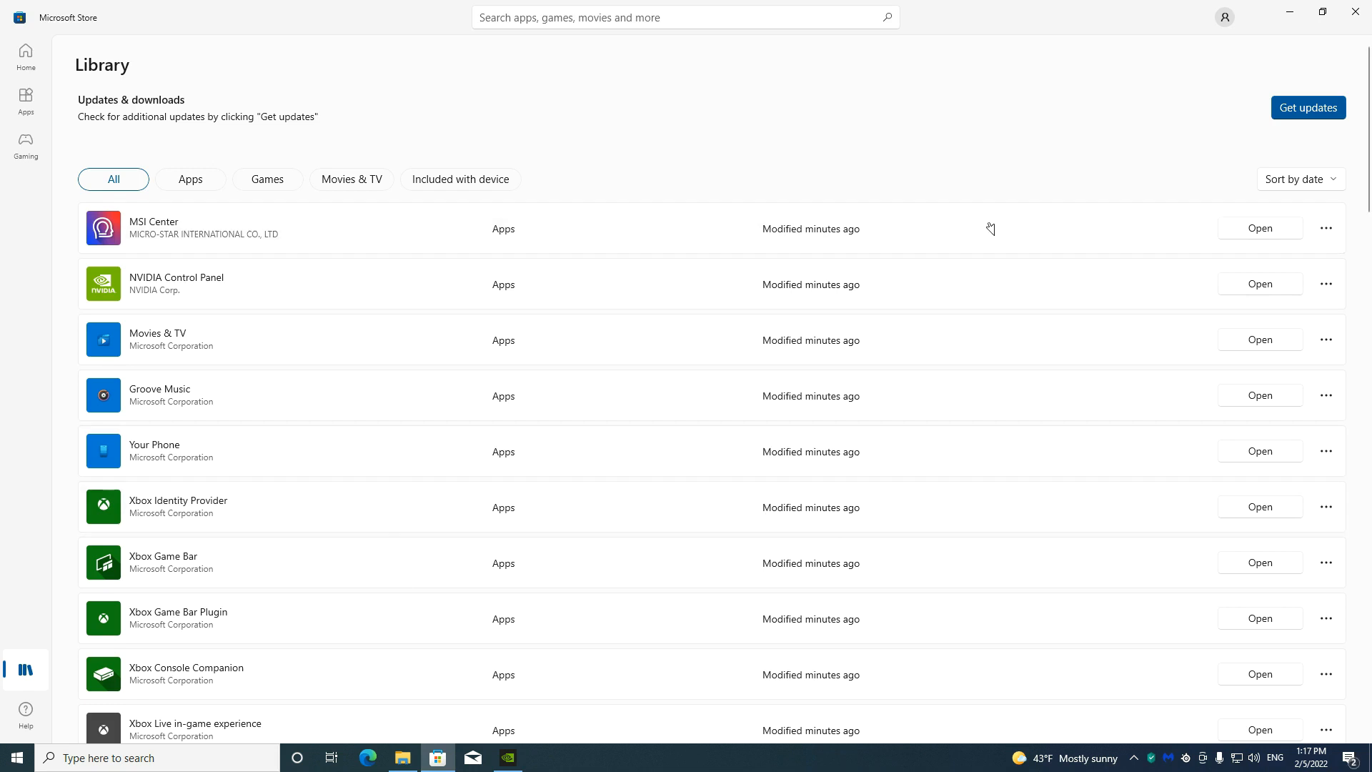
Open the C: drive in File Explorer and browse the installed programs list.
{"action": "left_click", "coordinate": [402, 758]}
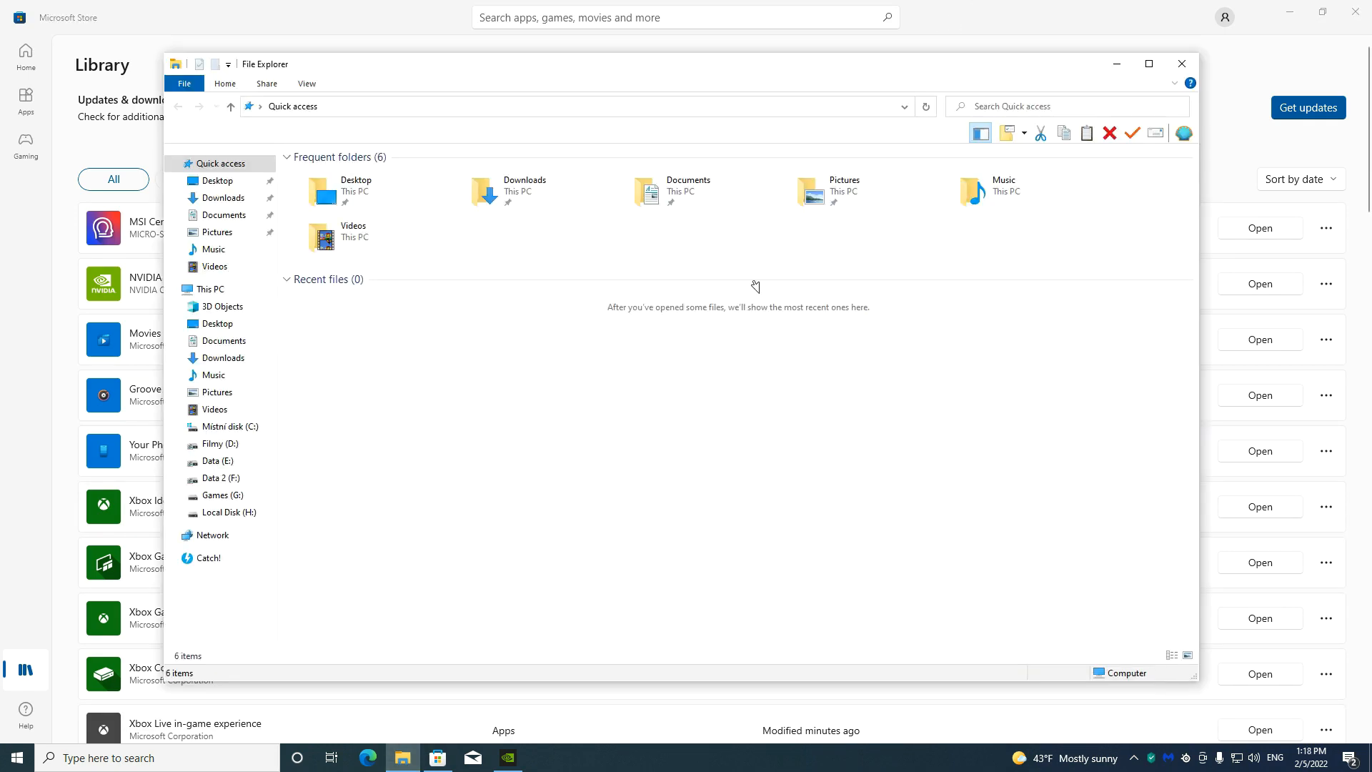
{"action": "left_click", "coordinate": [231, 426]}
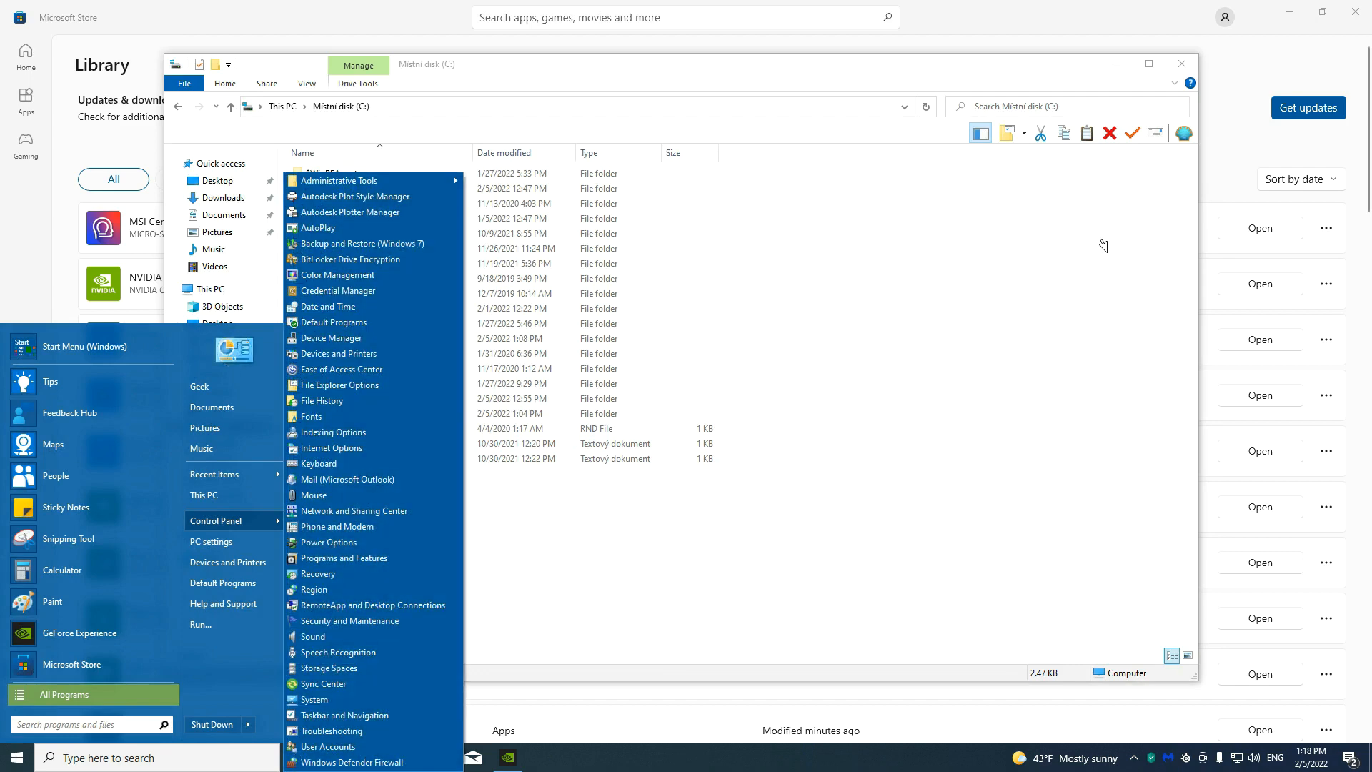
{"action": "mouse_move", "coordinate": [343, 558]}
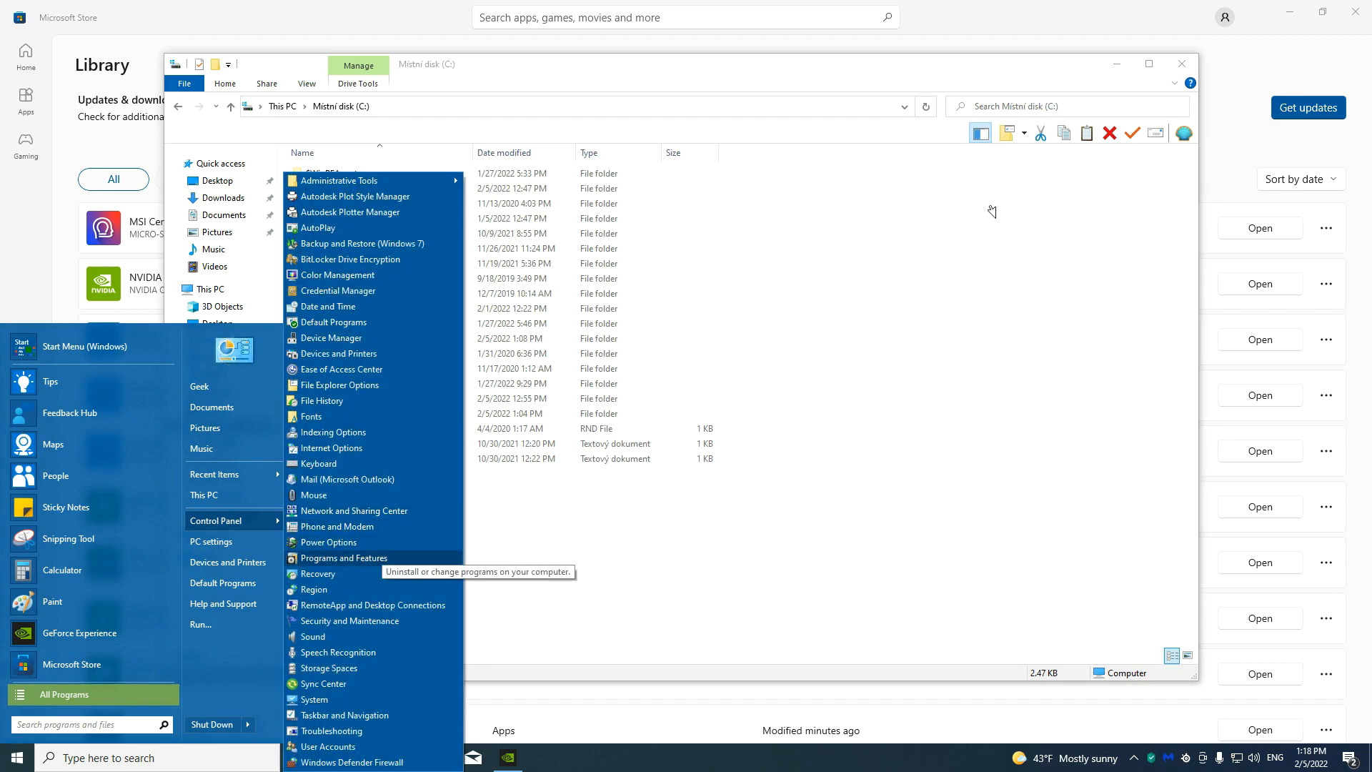
{"action": "left_click", "coordinate": [344, 559]}
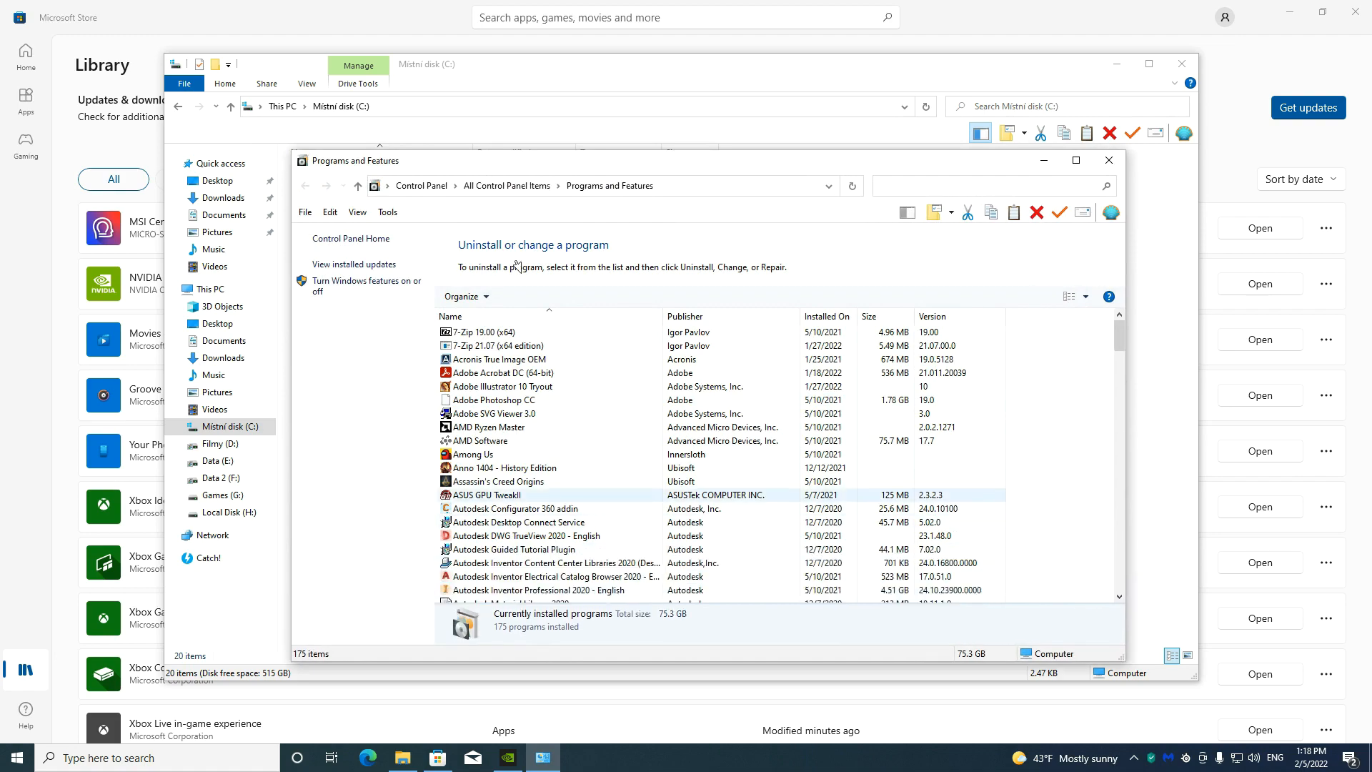
{"action": "scroll", "scroll_direction": "down", "scroll_amount": 3}
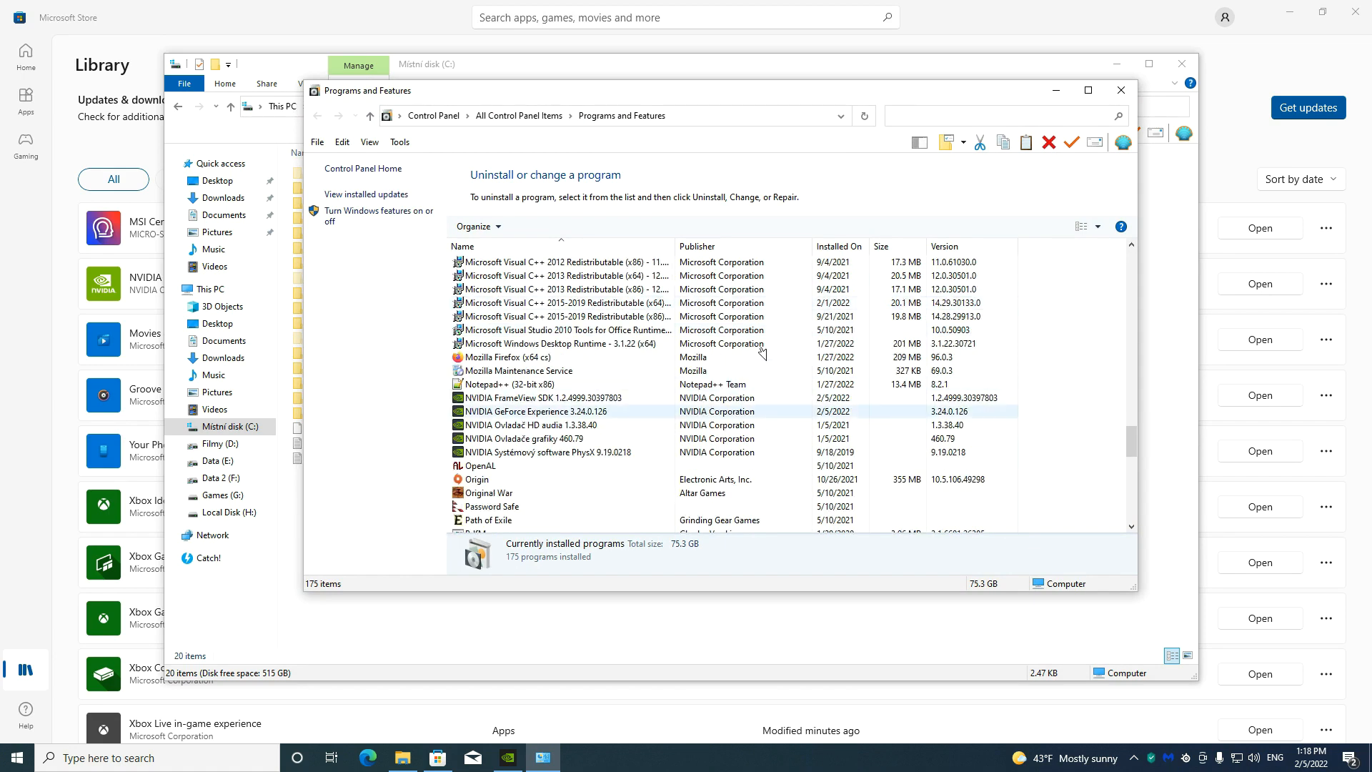
Check the Visual Studio tools and Notepad++ entries, then view MSI Center's Store page.
{"action": "left_click", "coordinate": [566, 370]}
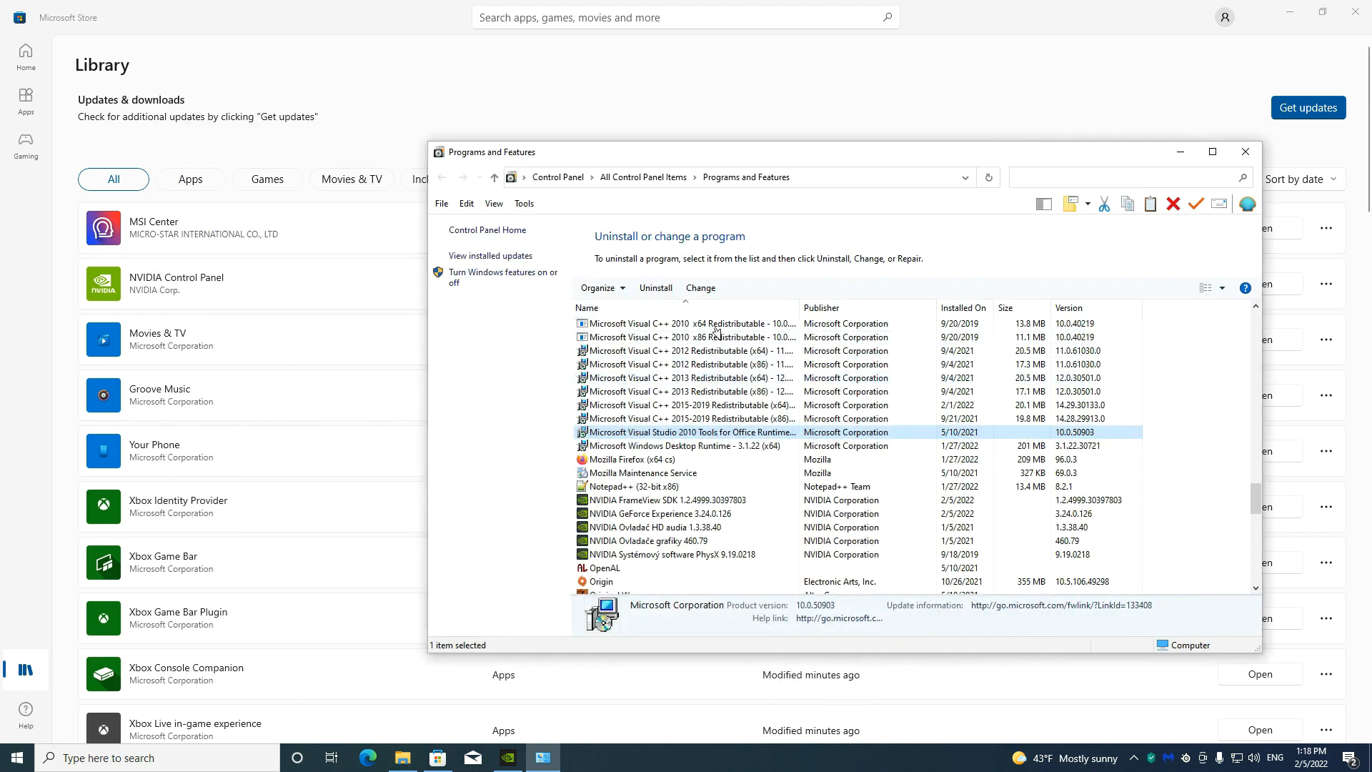
{"action": "left_click", "coordinate": [636, 487]}
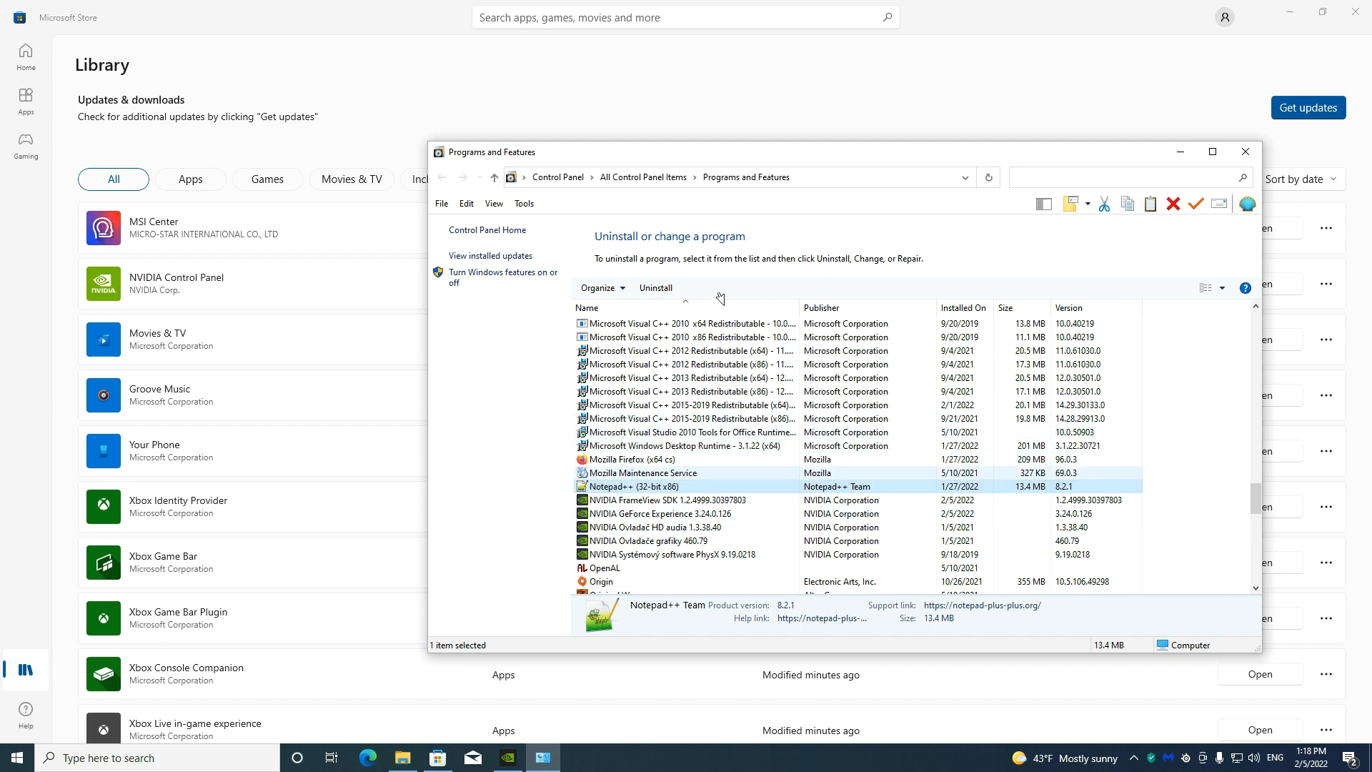
{"action": "left_click", "coordinate": [686, 446]}
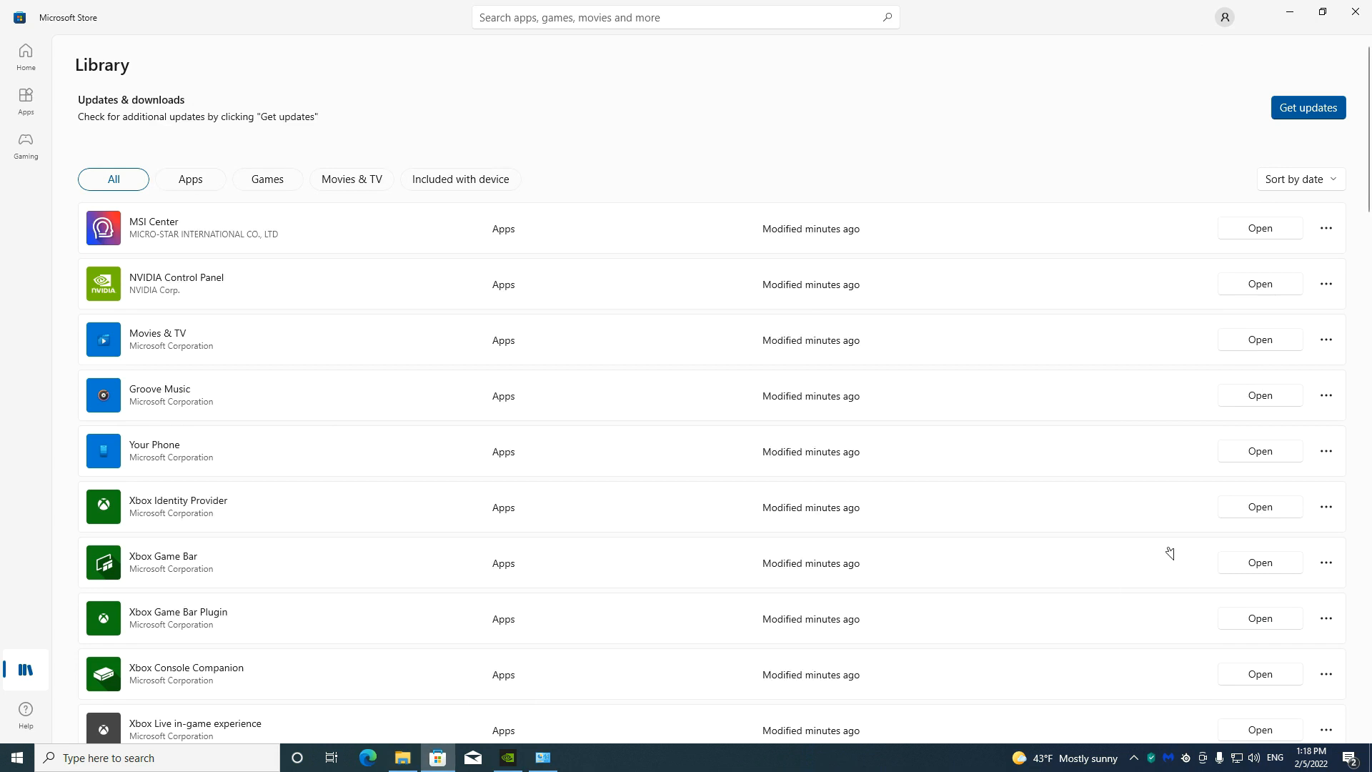
{"action": "left_click", "coordinate": [153, 222]}
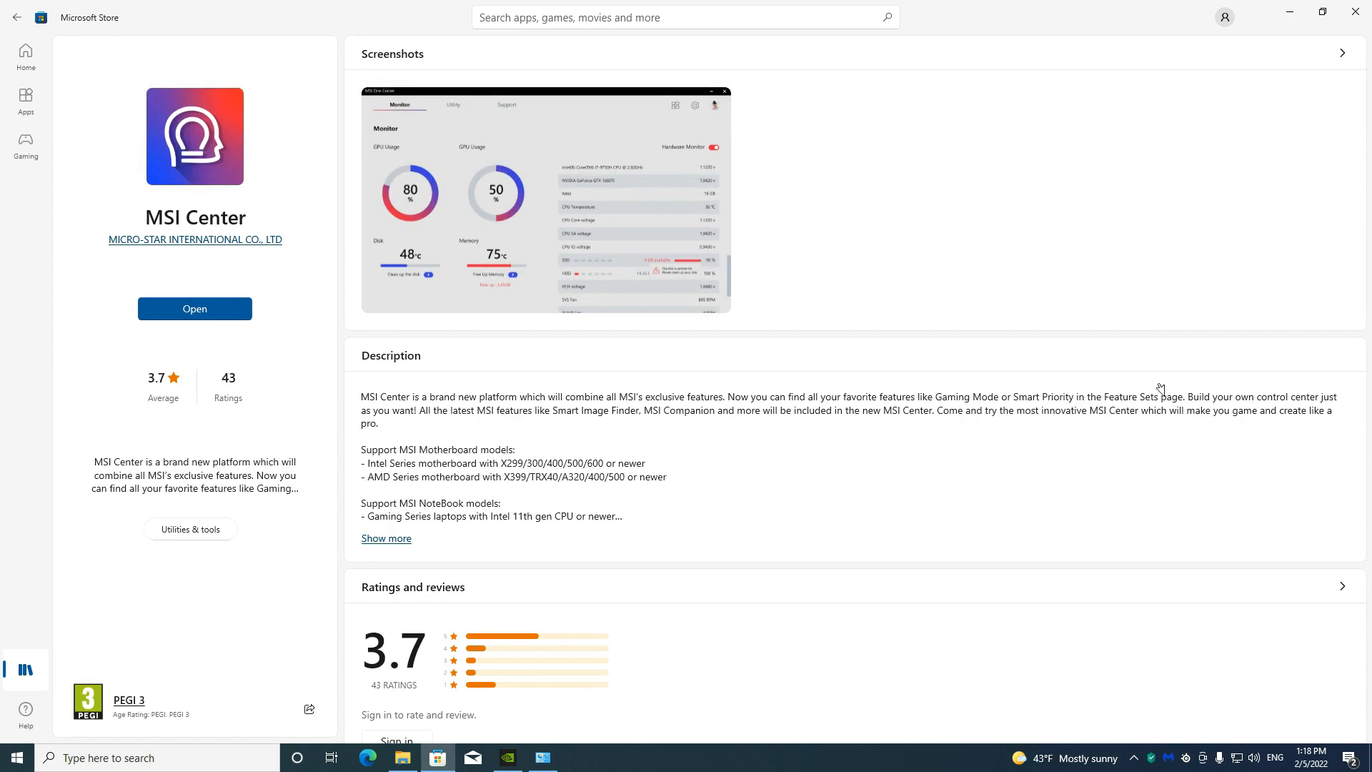
{"action": "mouse_move", "coordinate": [82, 751]}
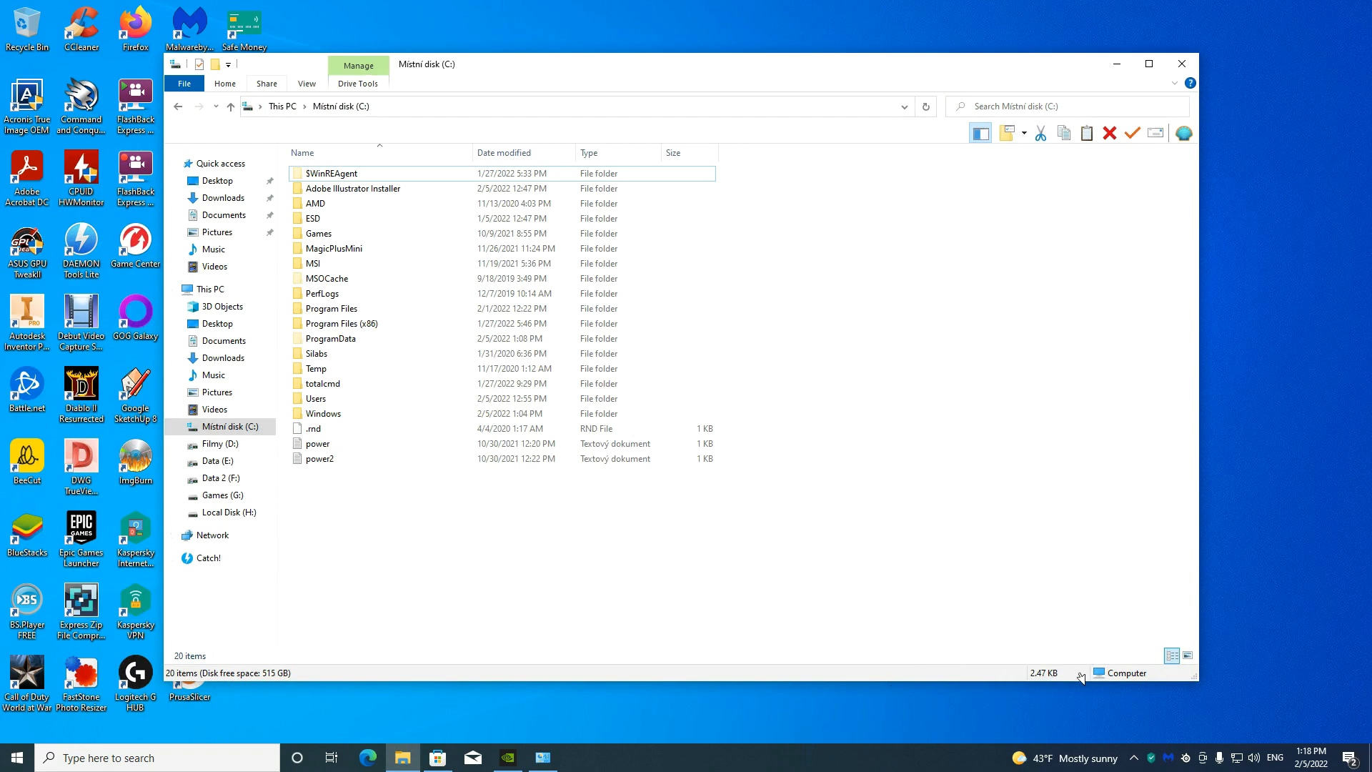
Show hidden items, open Program Files, and try entering WindowsApps to raise the permission prompt.
{"action": "left_click", "coordinate": [307, 83]}
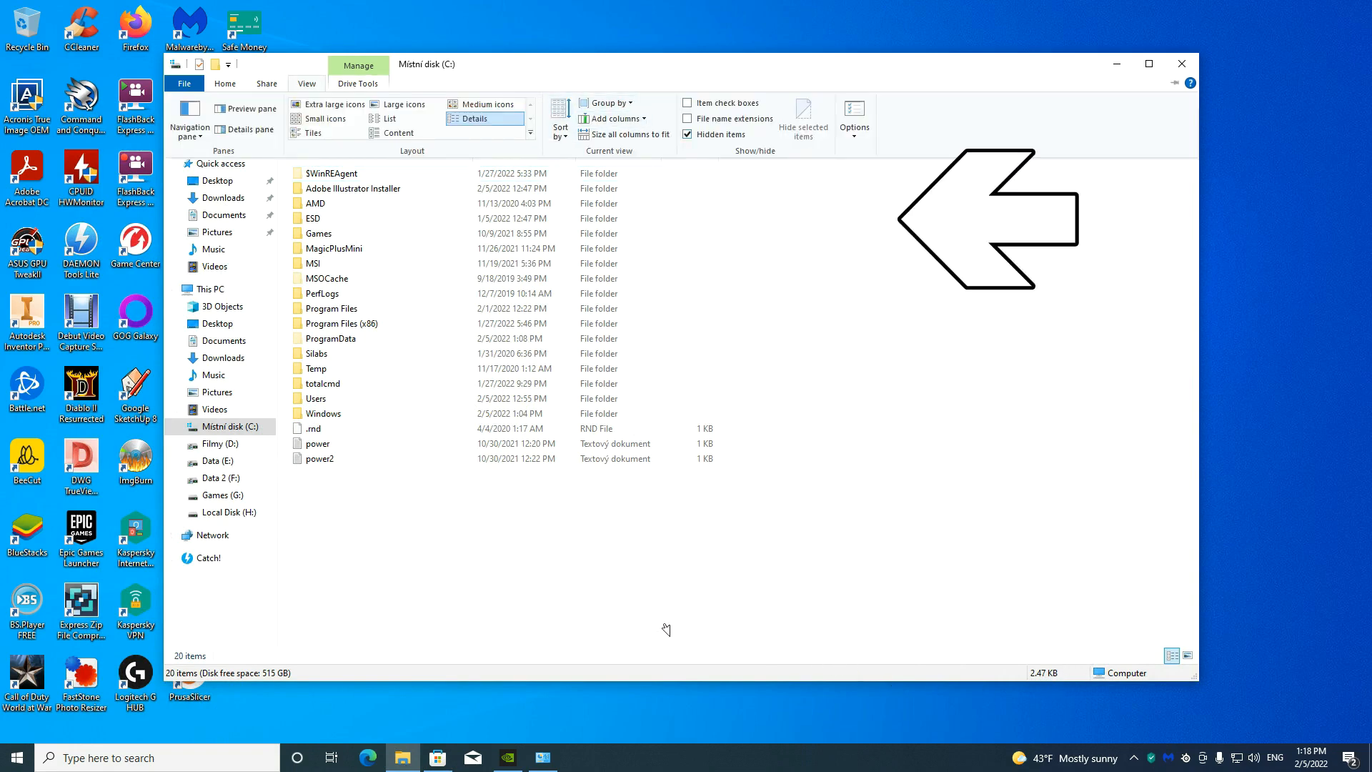
{"action": "left_click", "coordinate": [689, 134]}
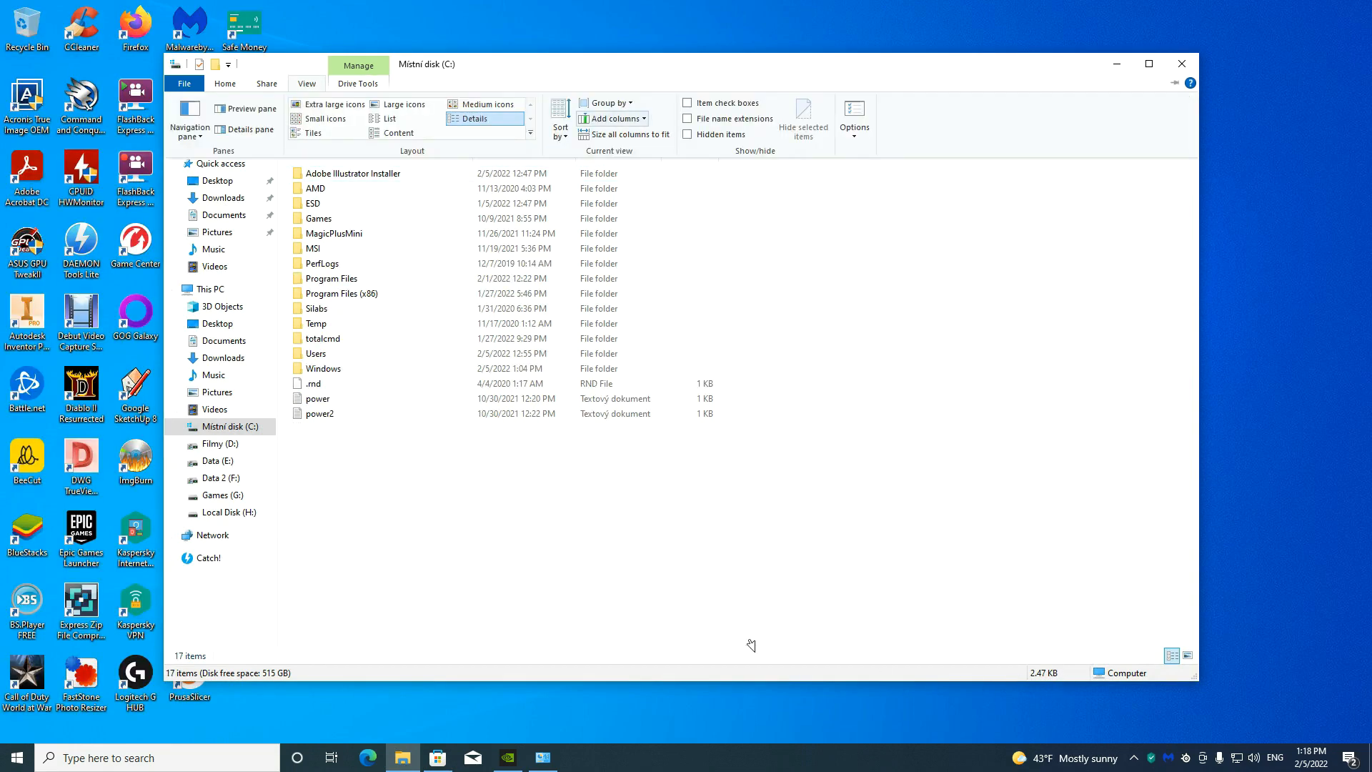
{"action": "mouse_move", "coordinate": [715, 133]}
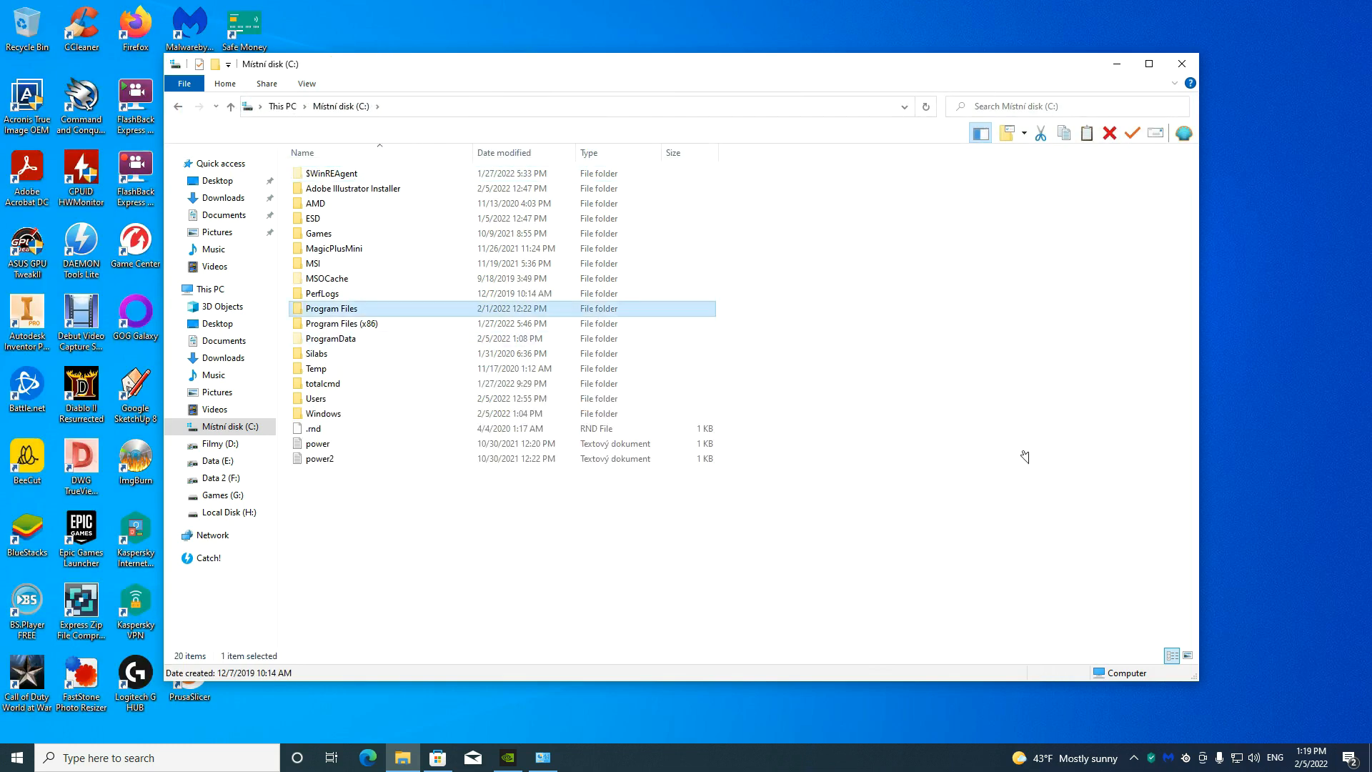
{"action": "double_click", "coordinate": [330, 308]}
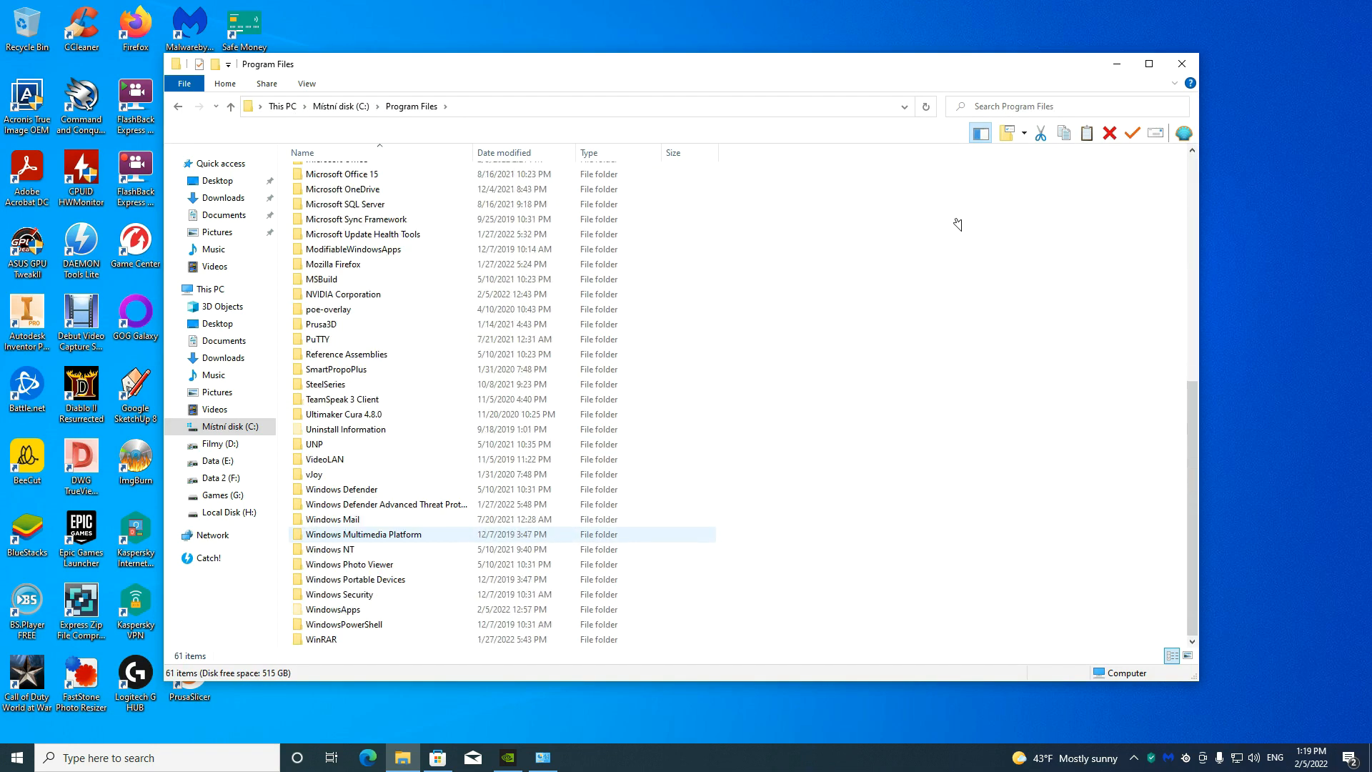
{"action": "left_click", "coordinate": [332, 609]}
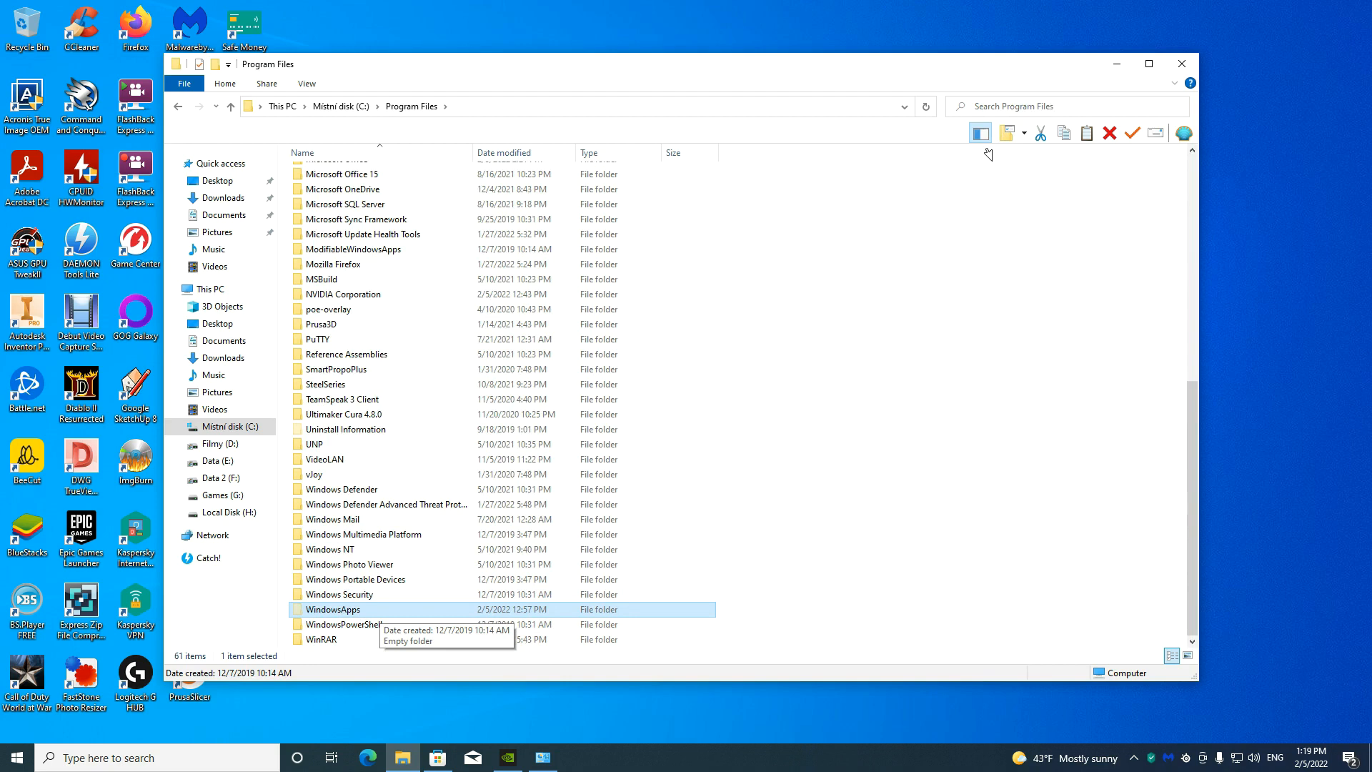
{"action": "double_click", "coordinate": [332, 609]}
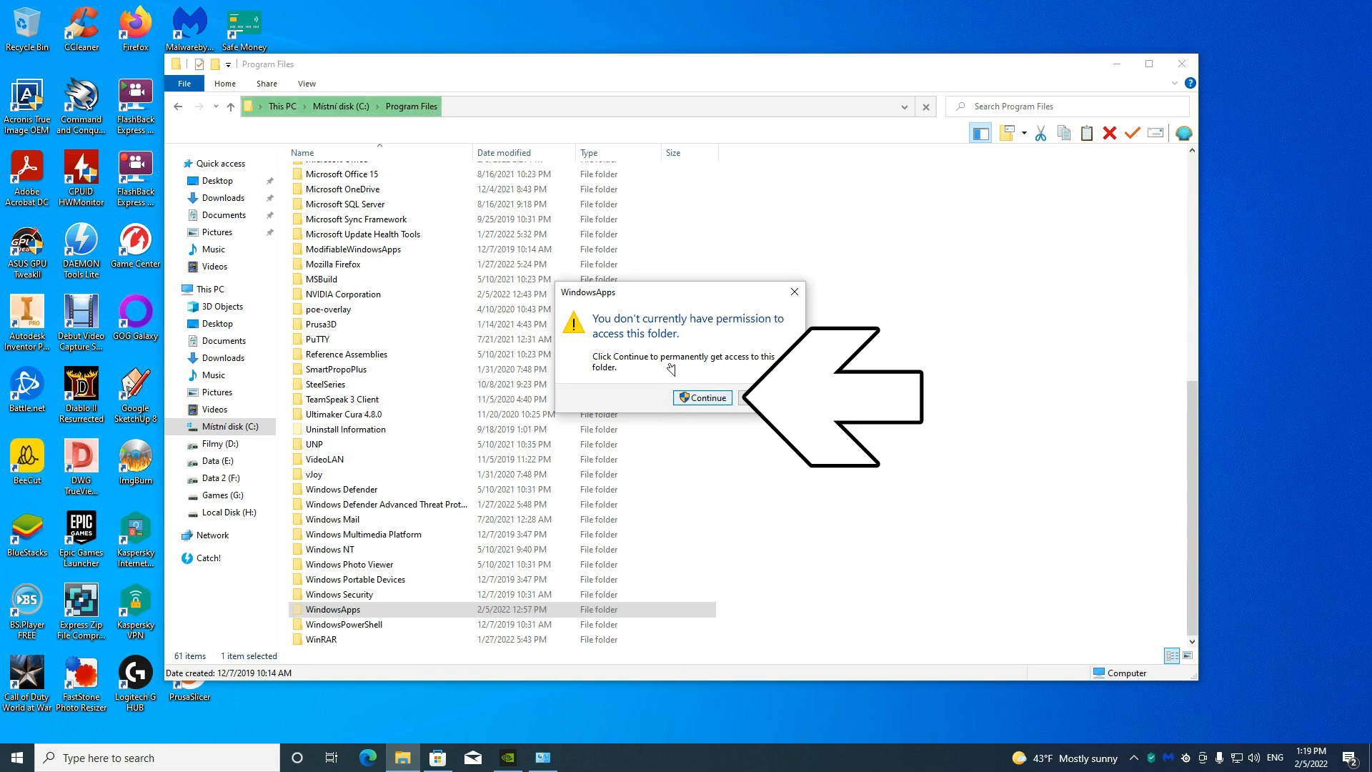
Continue past the access prompt and reach WindowsApps' advanced security settings.
{"action": "left_click", "coordinate": [701, 398]}
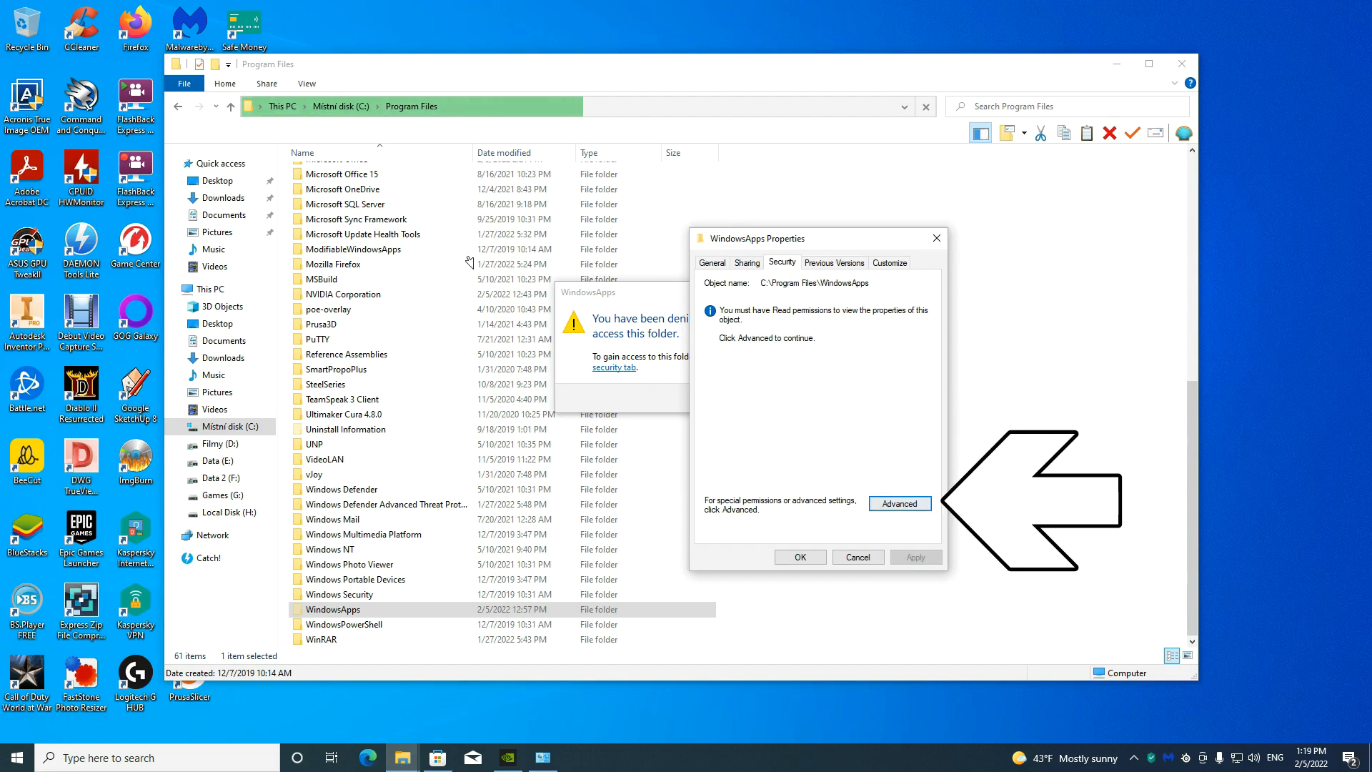
{"action": "left_click", "coordinate": [899, 503]}
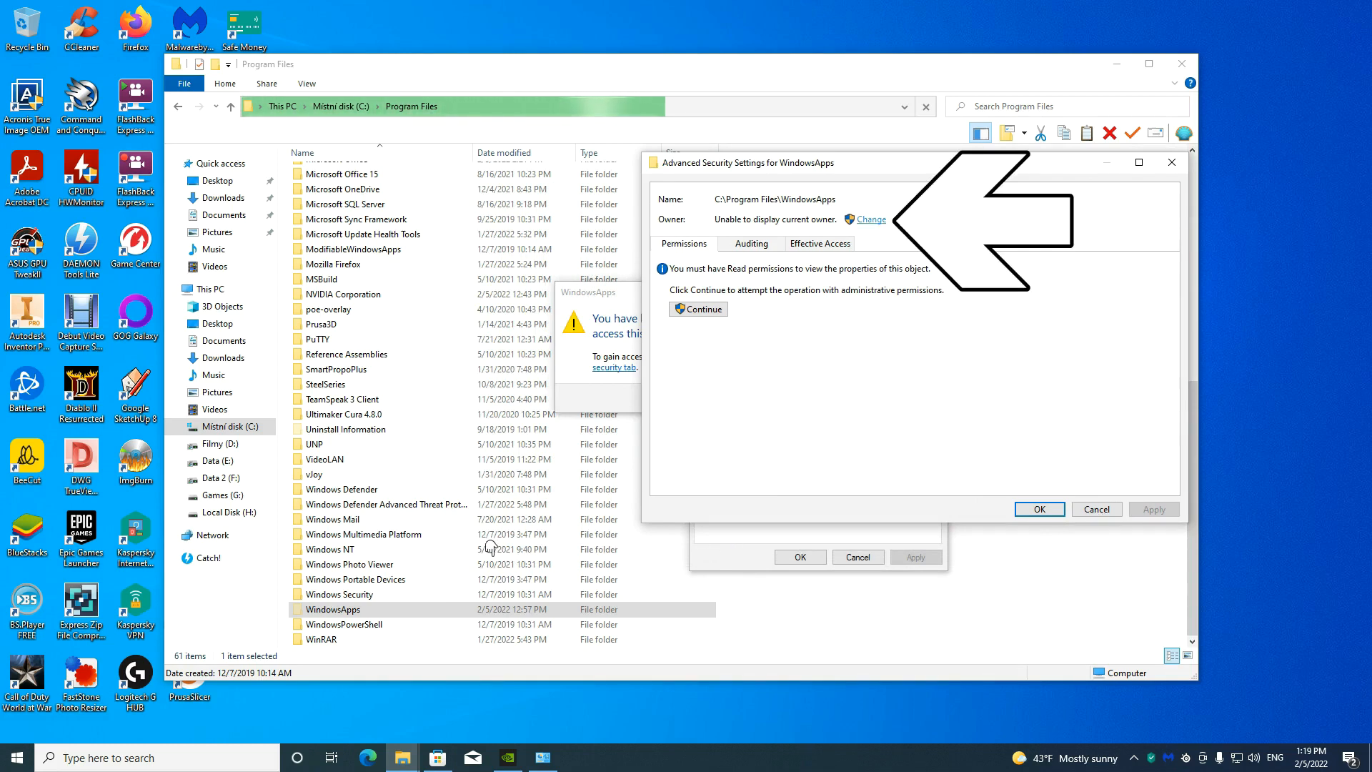
{"action": "left_click", "coordinate": [12, 757]}
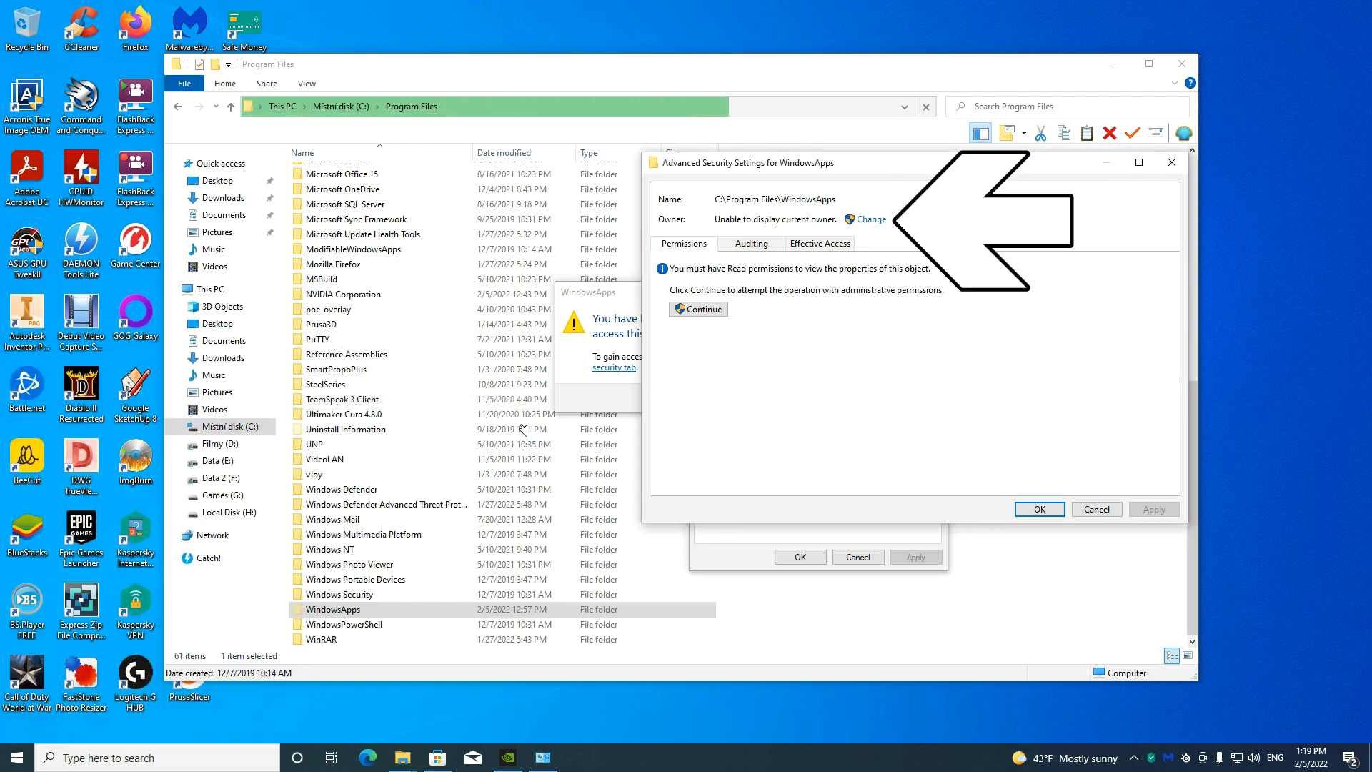
Set the Geek account as WindowsApps owner, apply it, and dismiss the notice.
{"action": "left_click", "coordinate": [870, 218]}
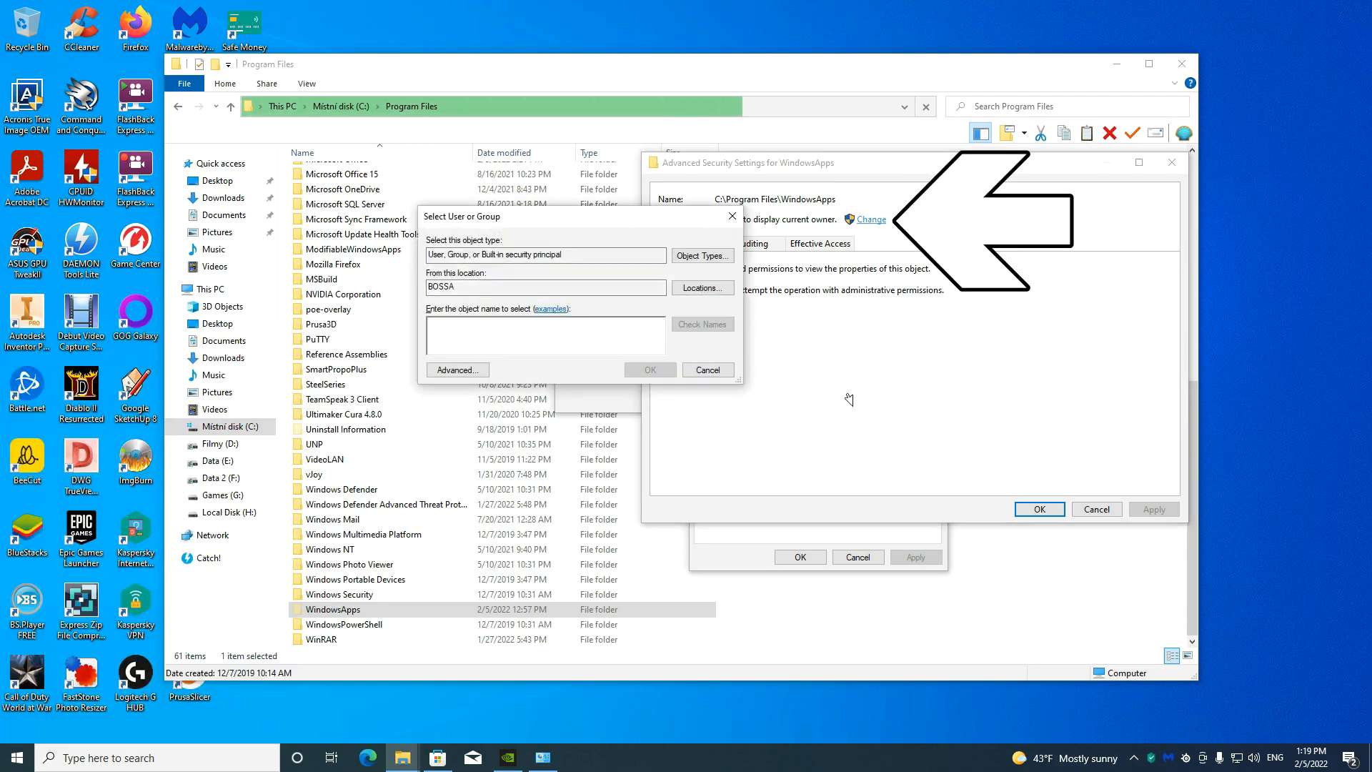
{"action": "type", "text": "Geel"}
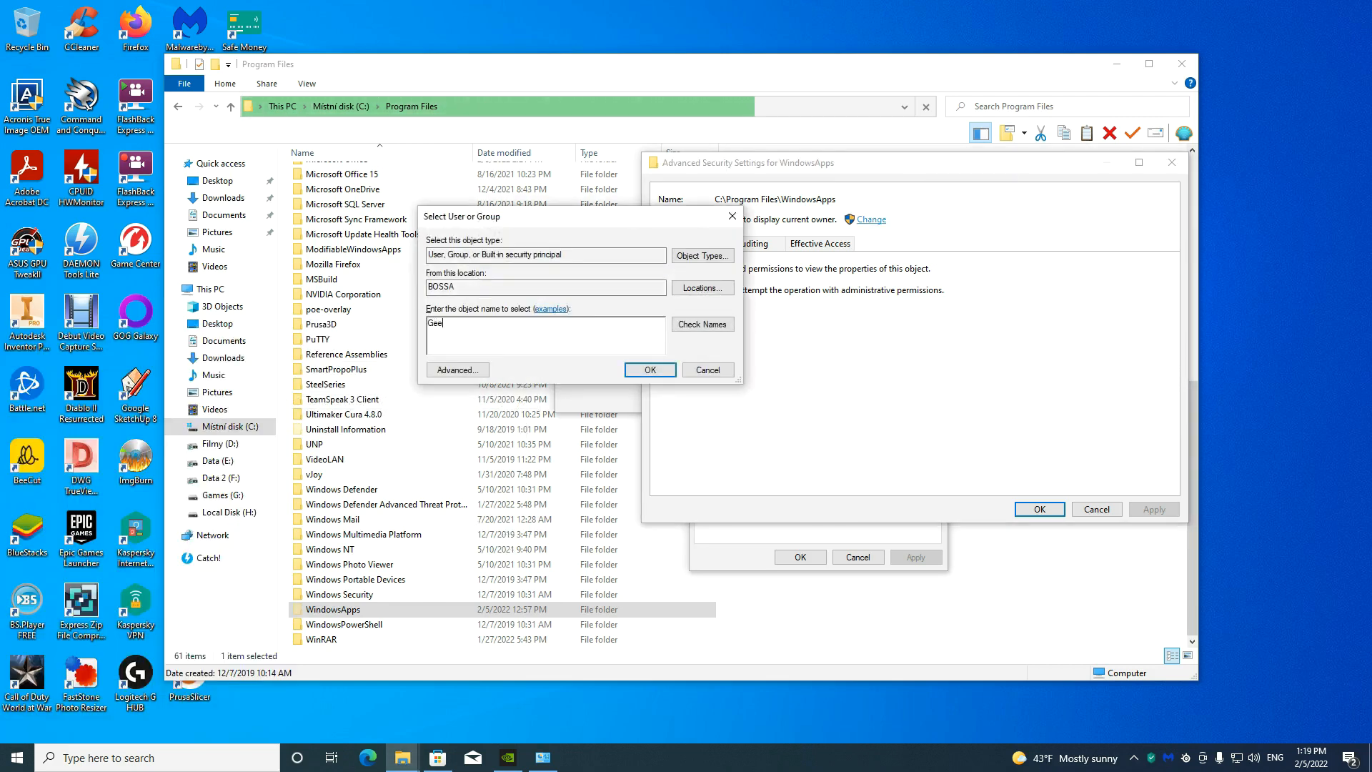
{"action": "left_click", "coordinate": [702, 323]}
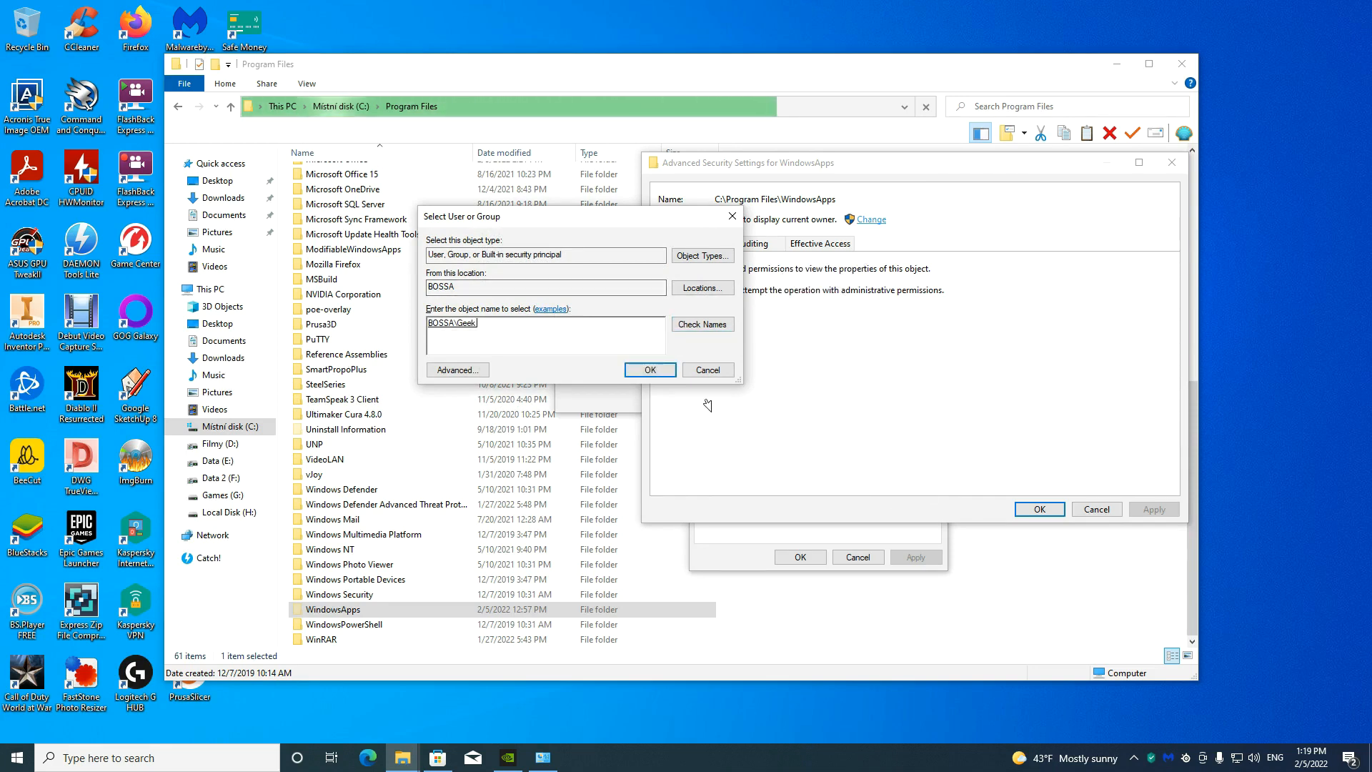
{"action": "left_click", "coordinate": [648, 370]}
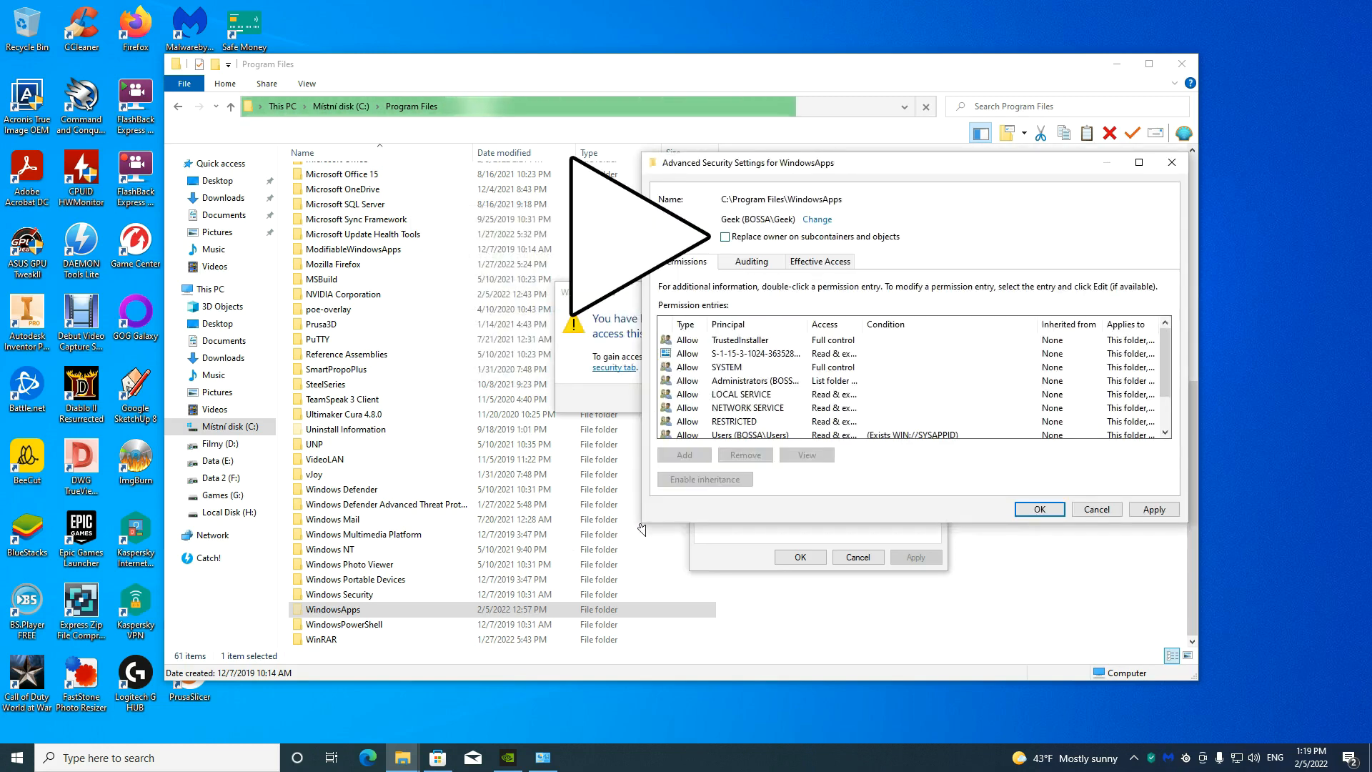
{"action": "left_click", "coordinate": [725, 236]}
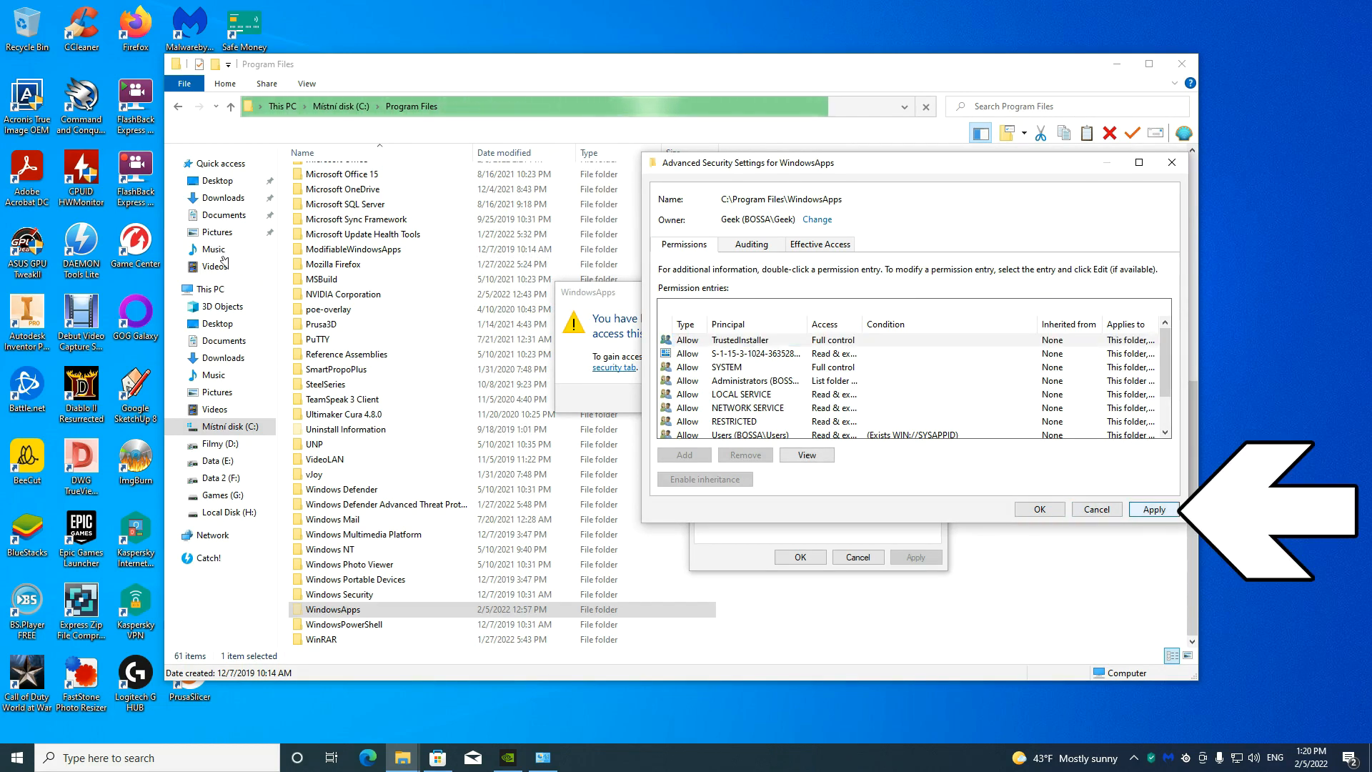
{"action": "left_click", "coordinate": [1154, 508]}
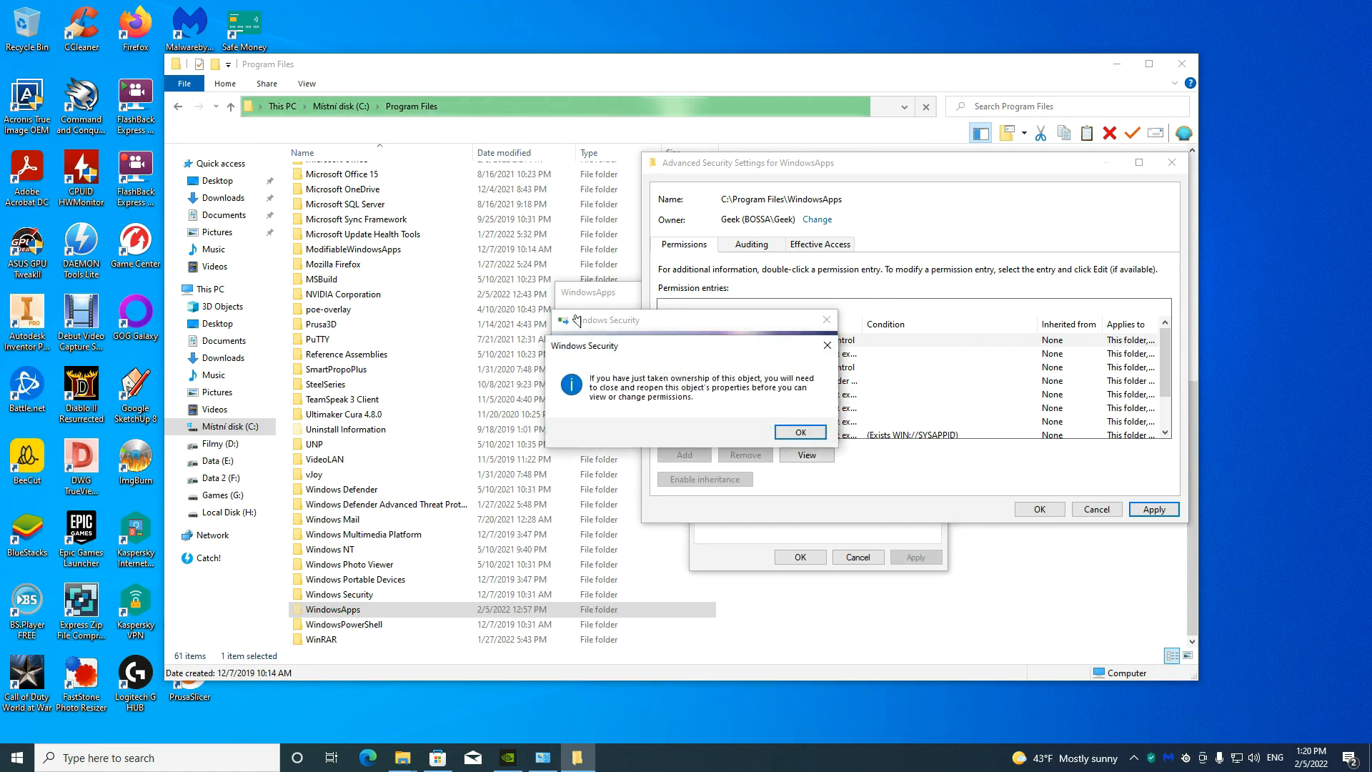
{"action": "left_click", "coordinate": [798, 432]}
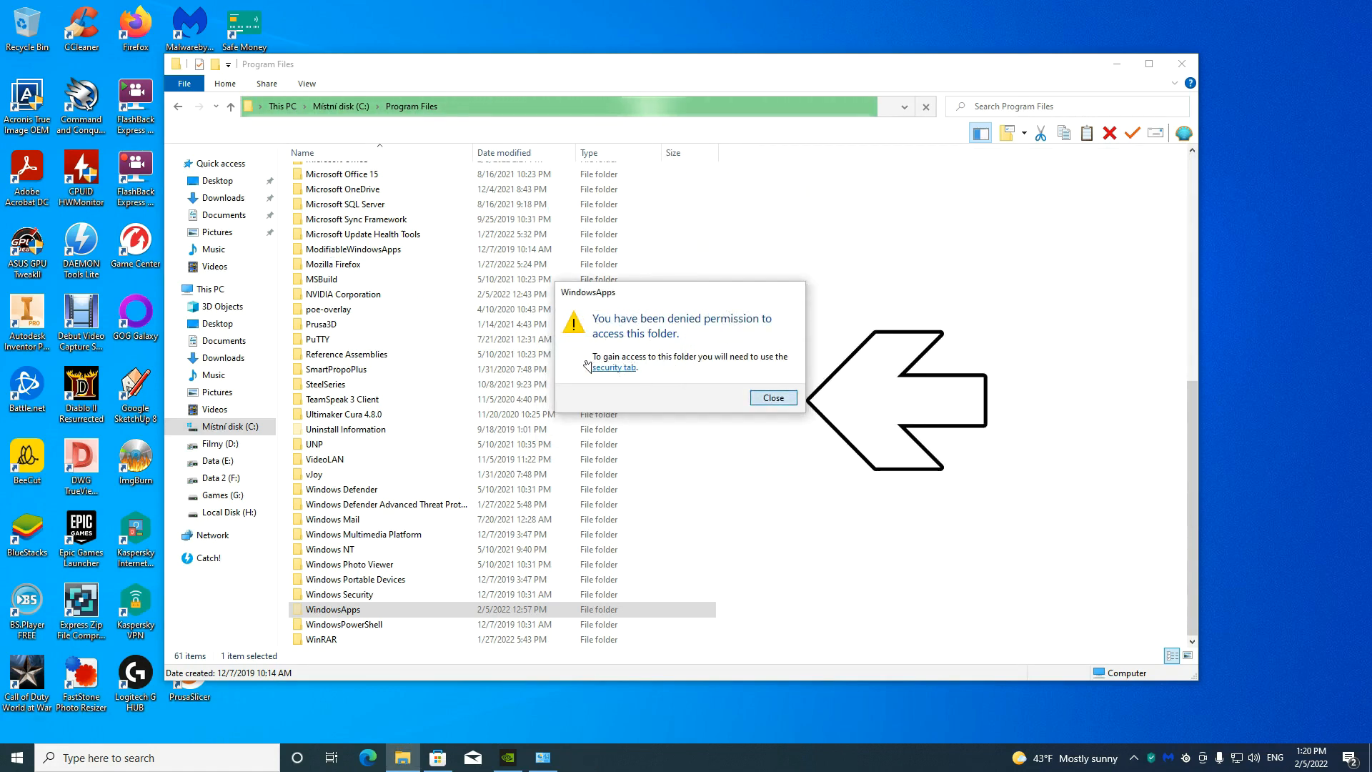
Dismiss the denial, grant permanent access, and open WindowsApps showing 250 package folders.
{"action": "left_click", "coordinate": [772, 397]}
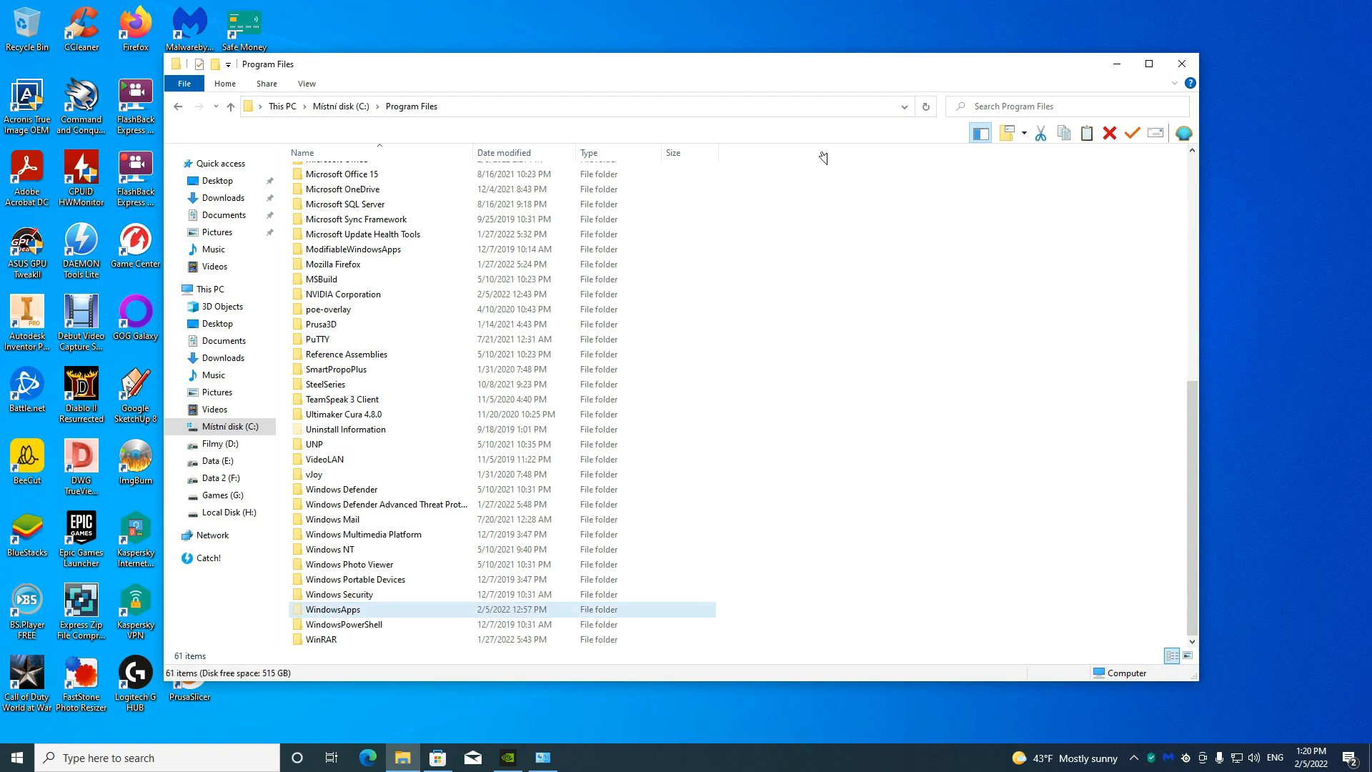
{"action": "double_click", "coordinate": [332, 609]}
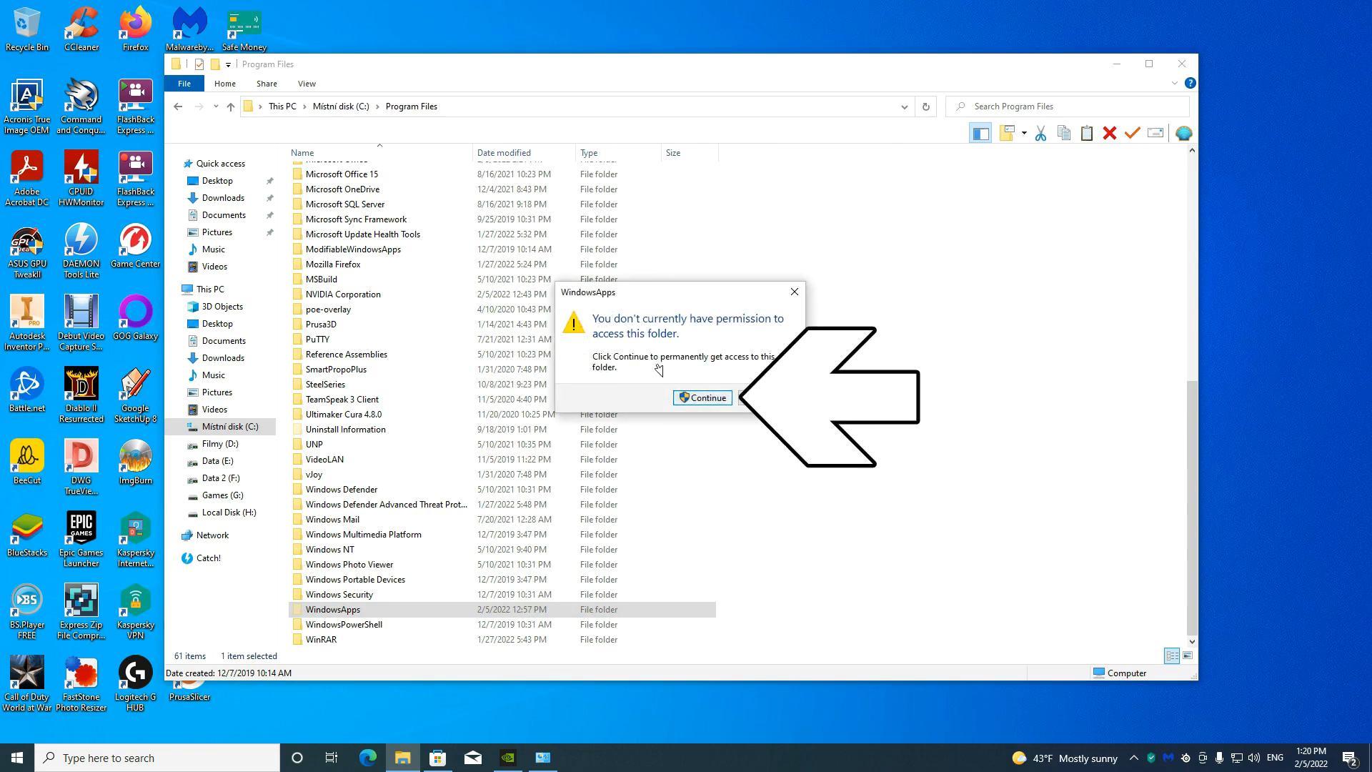
{"action": "left_click", "coordinate": [701, 397]}
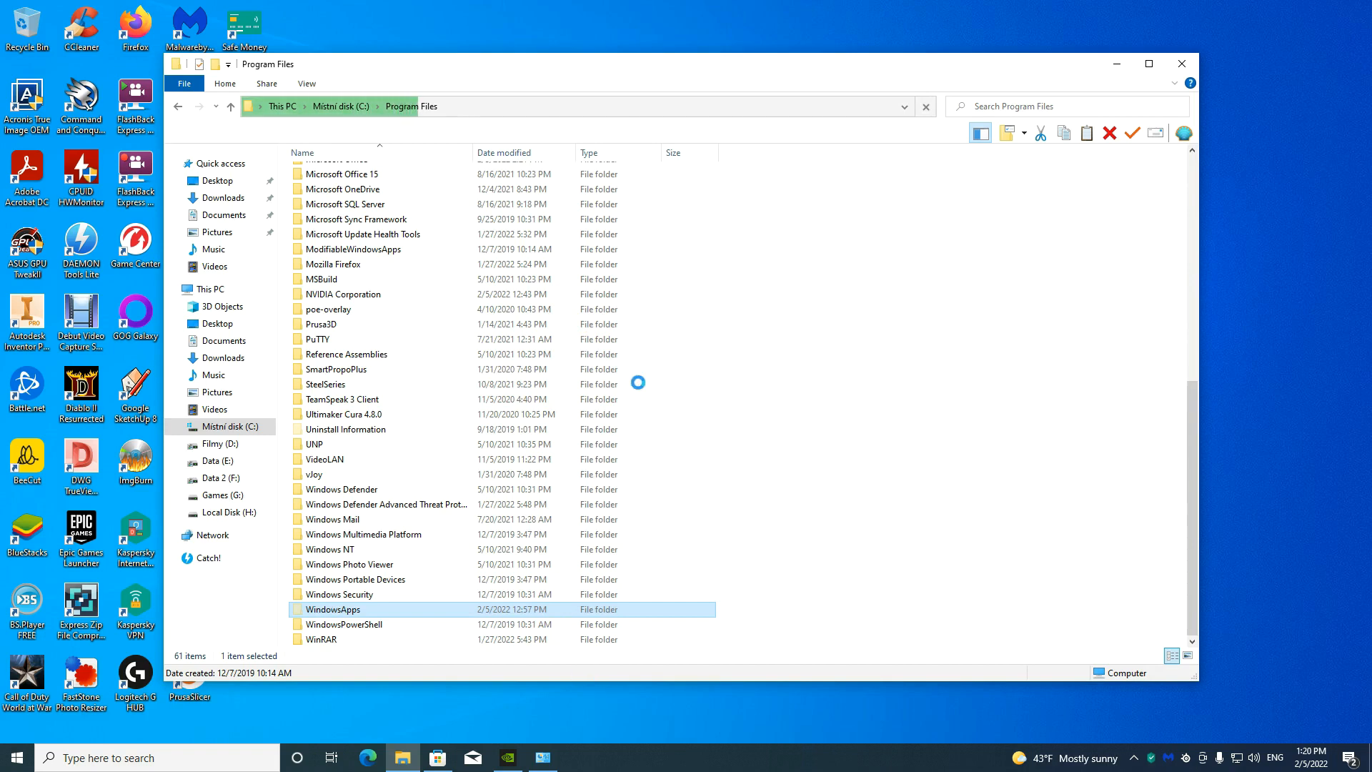
{"action": "double_click", "coordinate": [333, 609]}
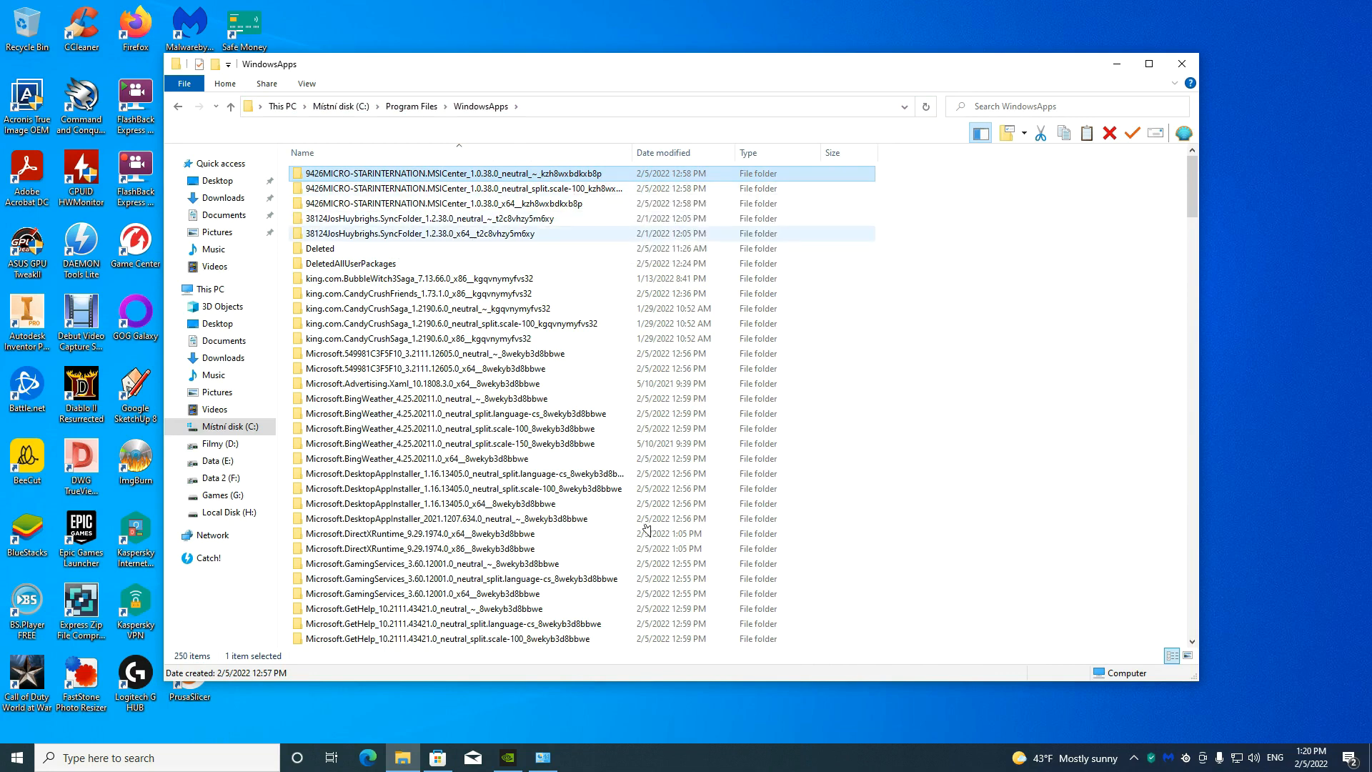
Delete the first two MSI Center package folders, confirming each deletion.
{"action": "left_click", "coordinate": [1108, 133]}
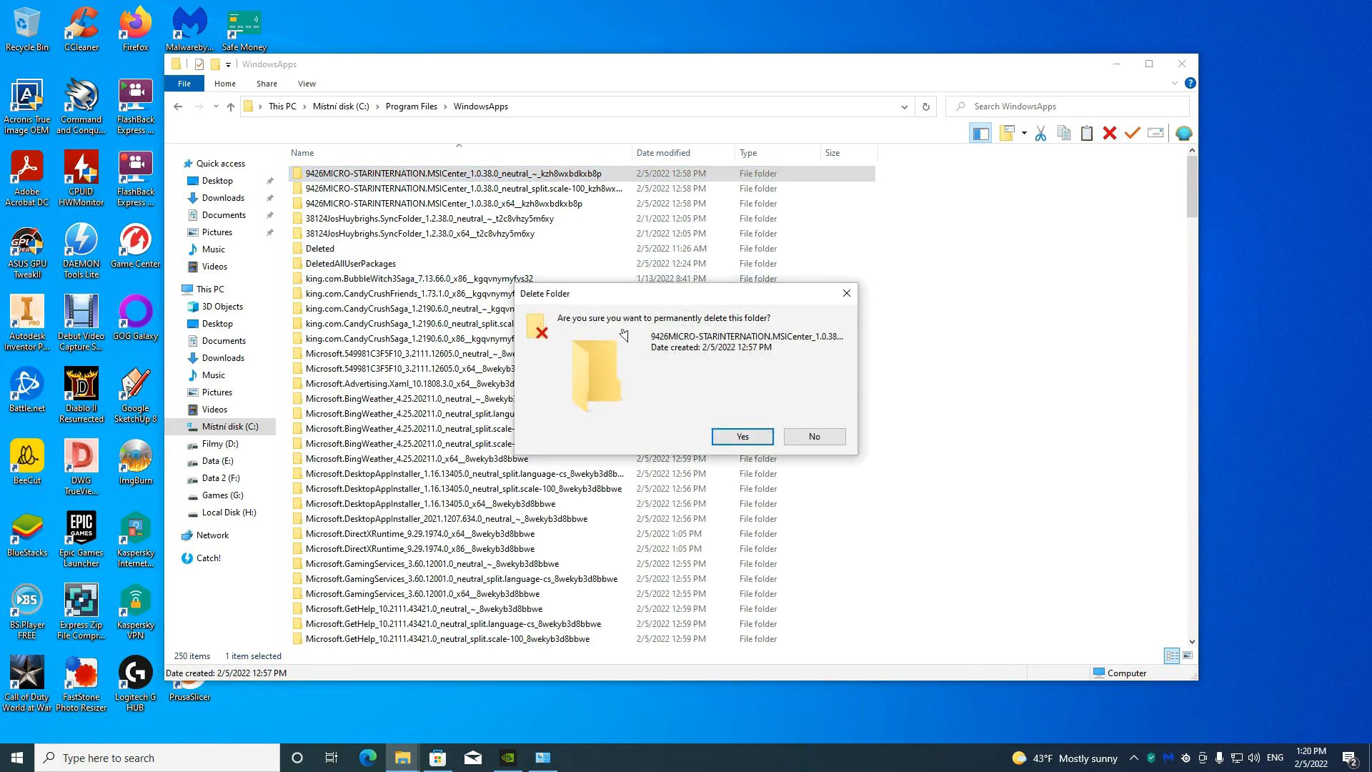
{"action": "left_click", "coordinate": [740, 436]}
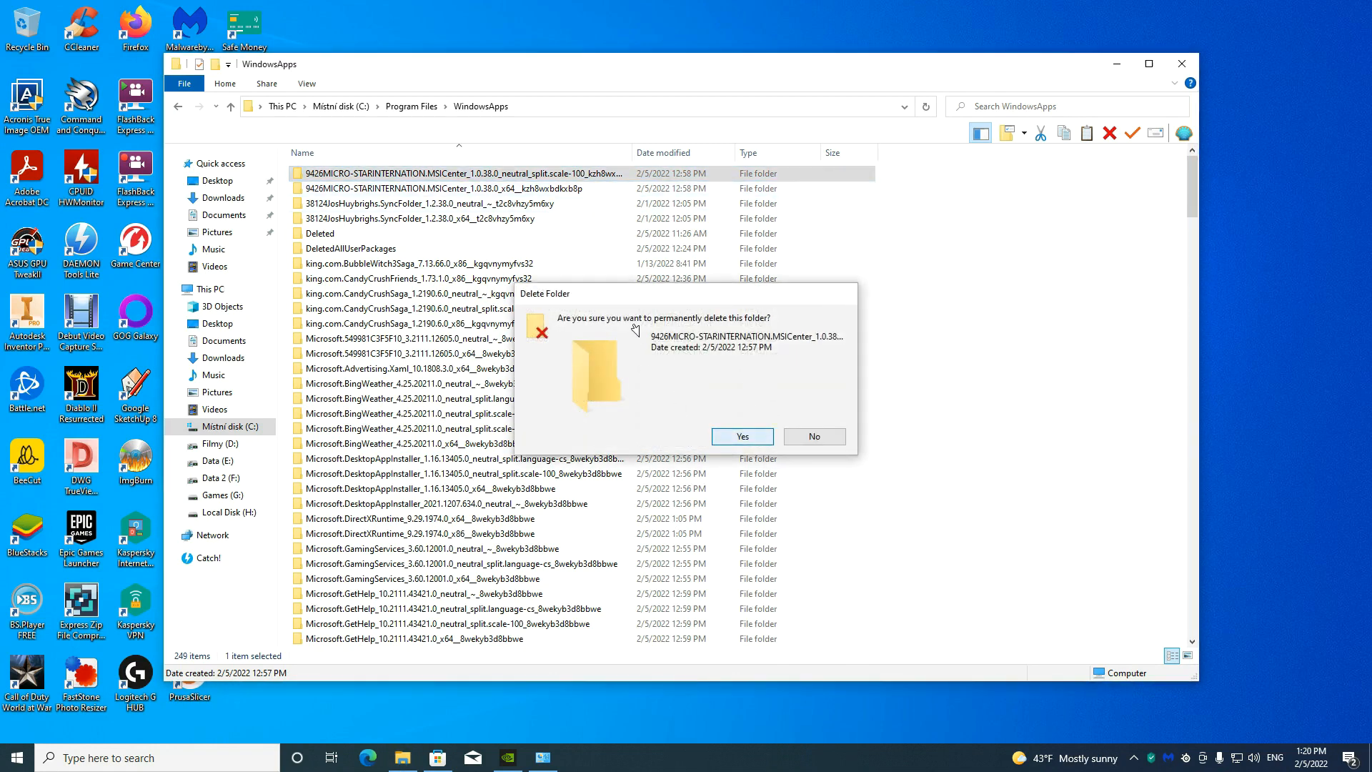
{"action": "left_click", "coordinate": [740, 436]}
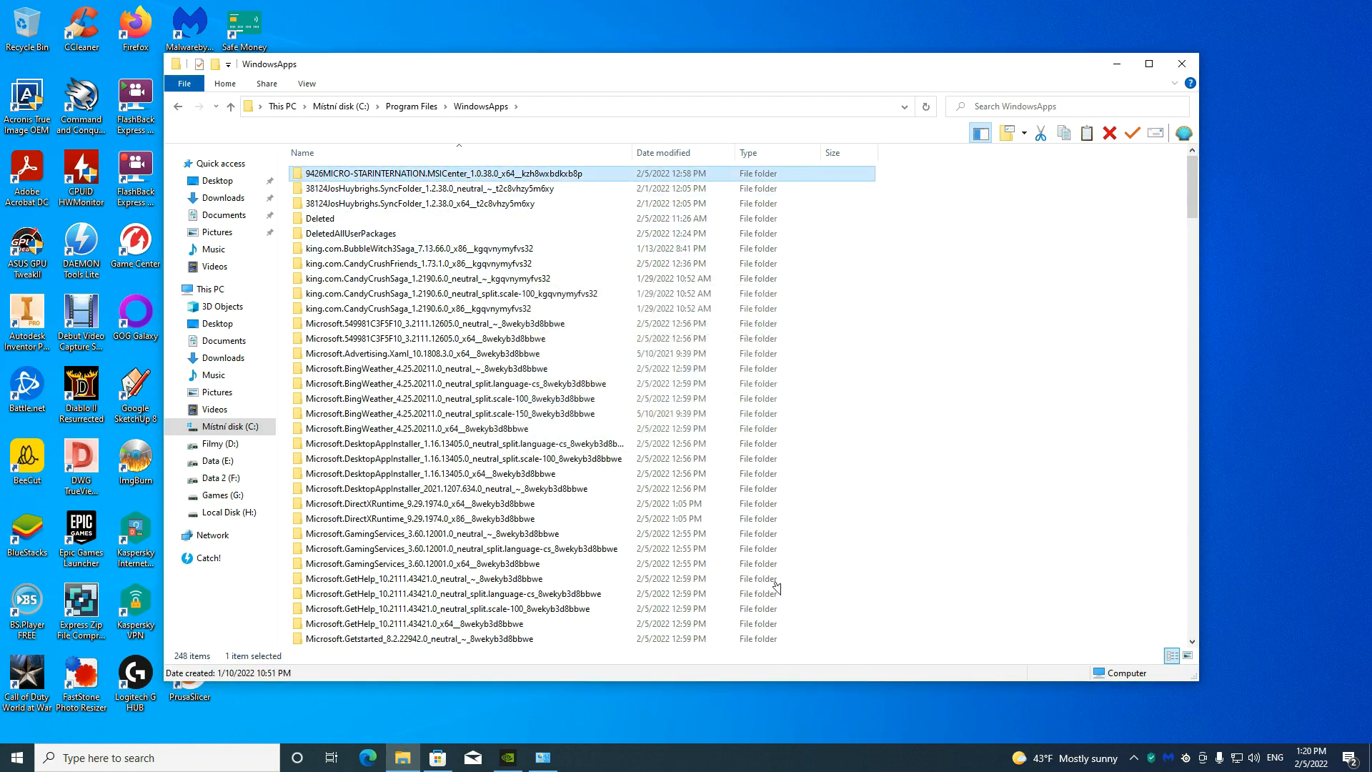
Attempt deleting the x64 MSI Center folder as administrator, skipping blocked files like Newtonsoft.Json.dll.
{"action": "left_click", "coordinate": [1108, 133]}
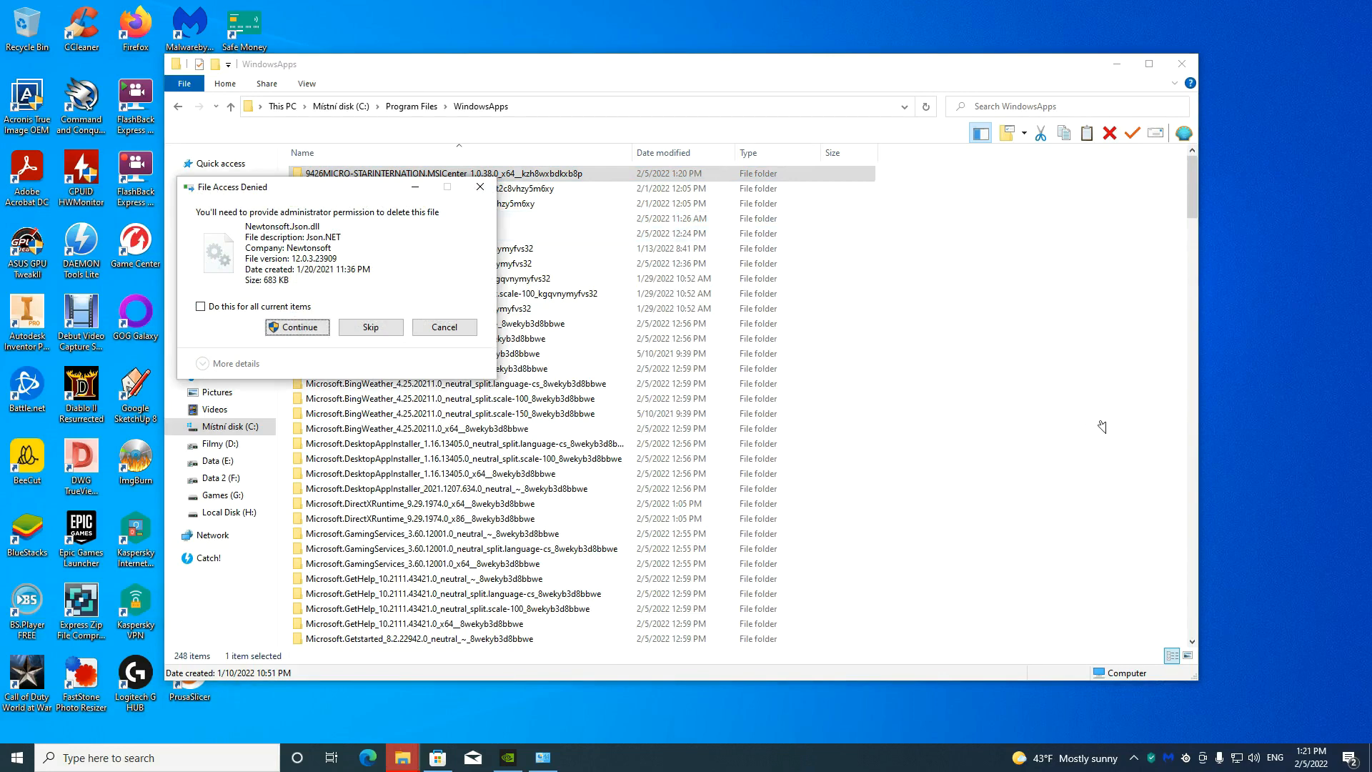
{"action": "left_click", "coordinate": [296, 326]}
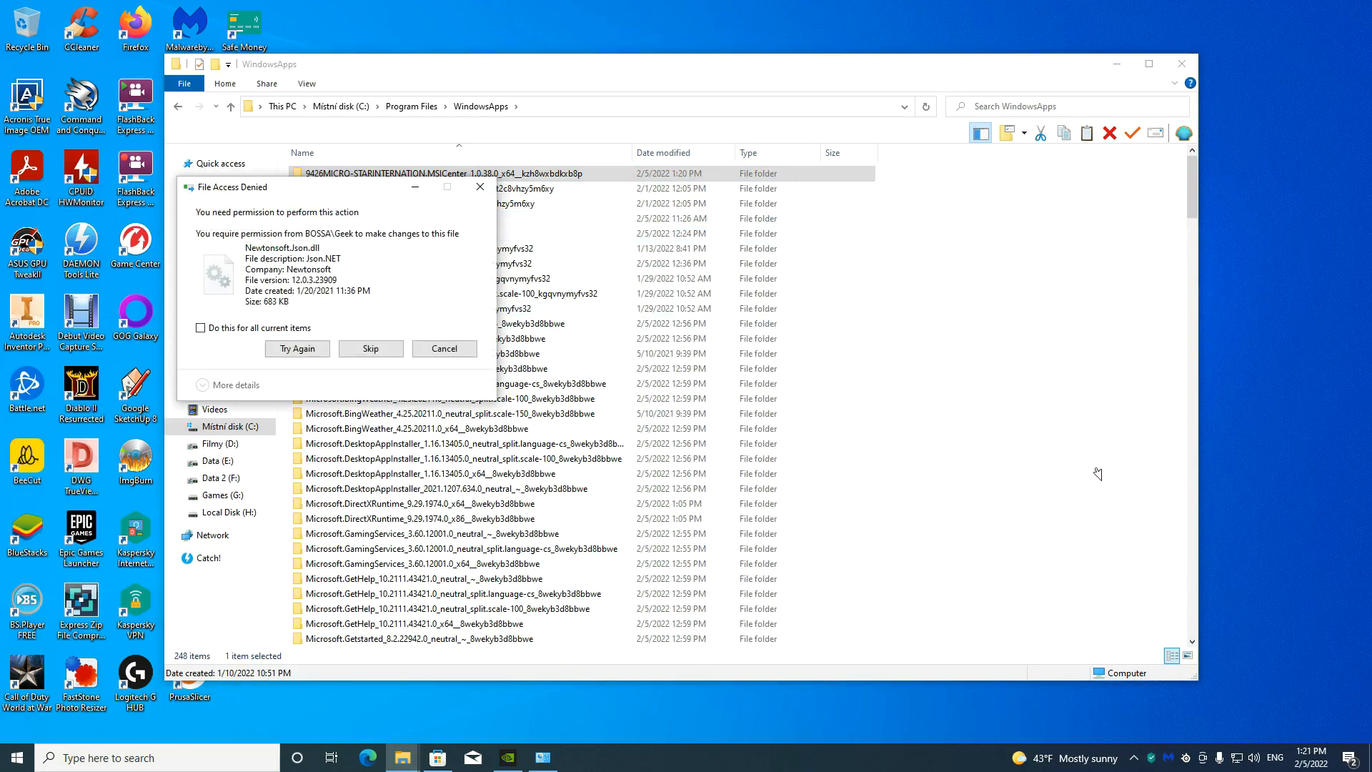
{"action": "left_click", "coordinate": [370, 348]}
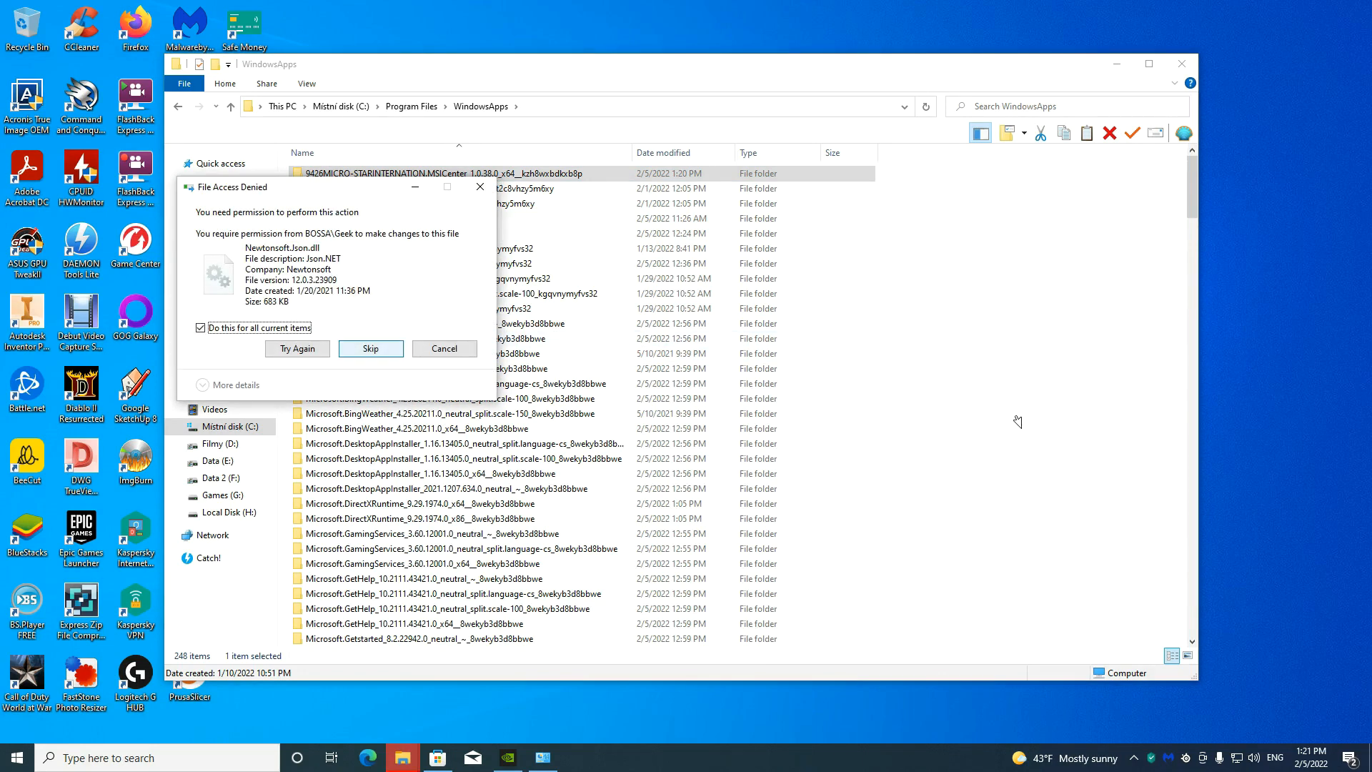
{"action": "left_click", "coordinate": [200, 327]}
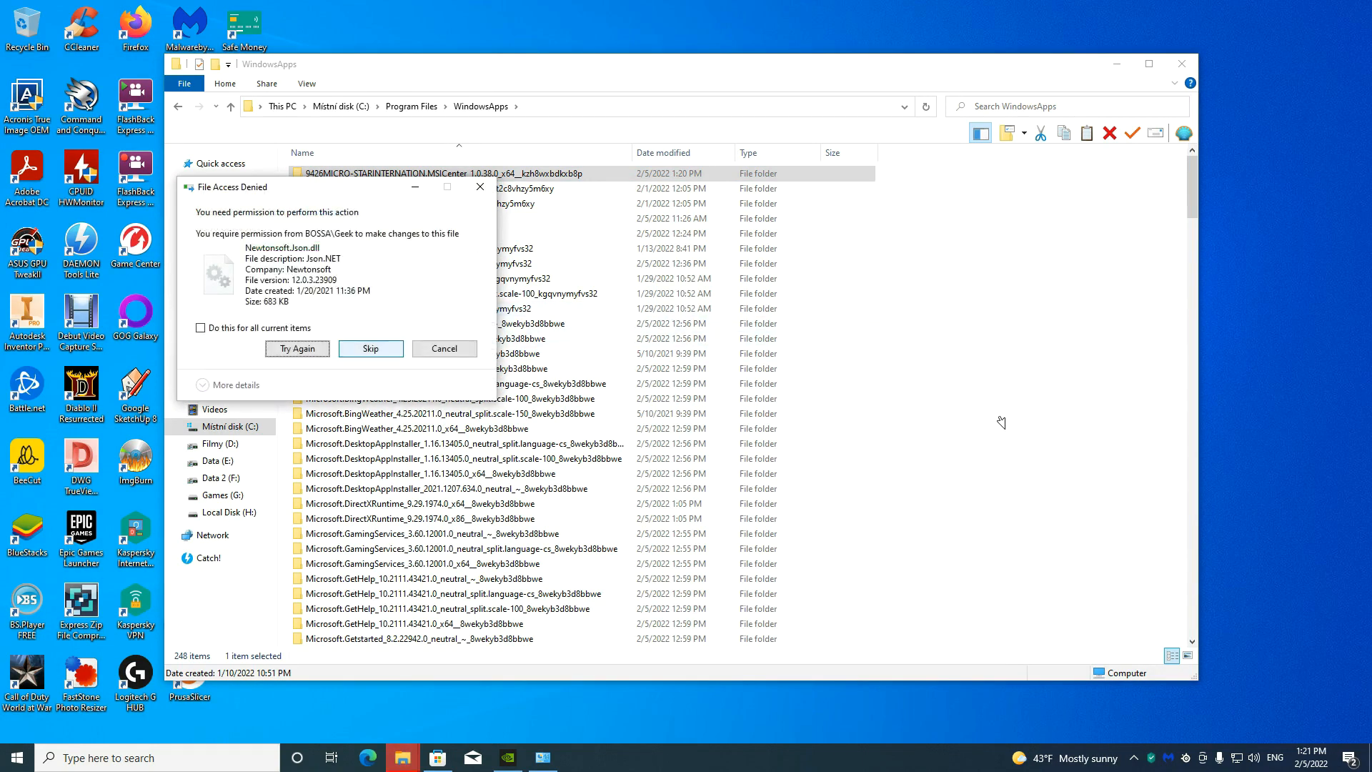
{"action": "left_click", "coordinate": [370, 348]}
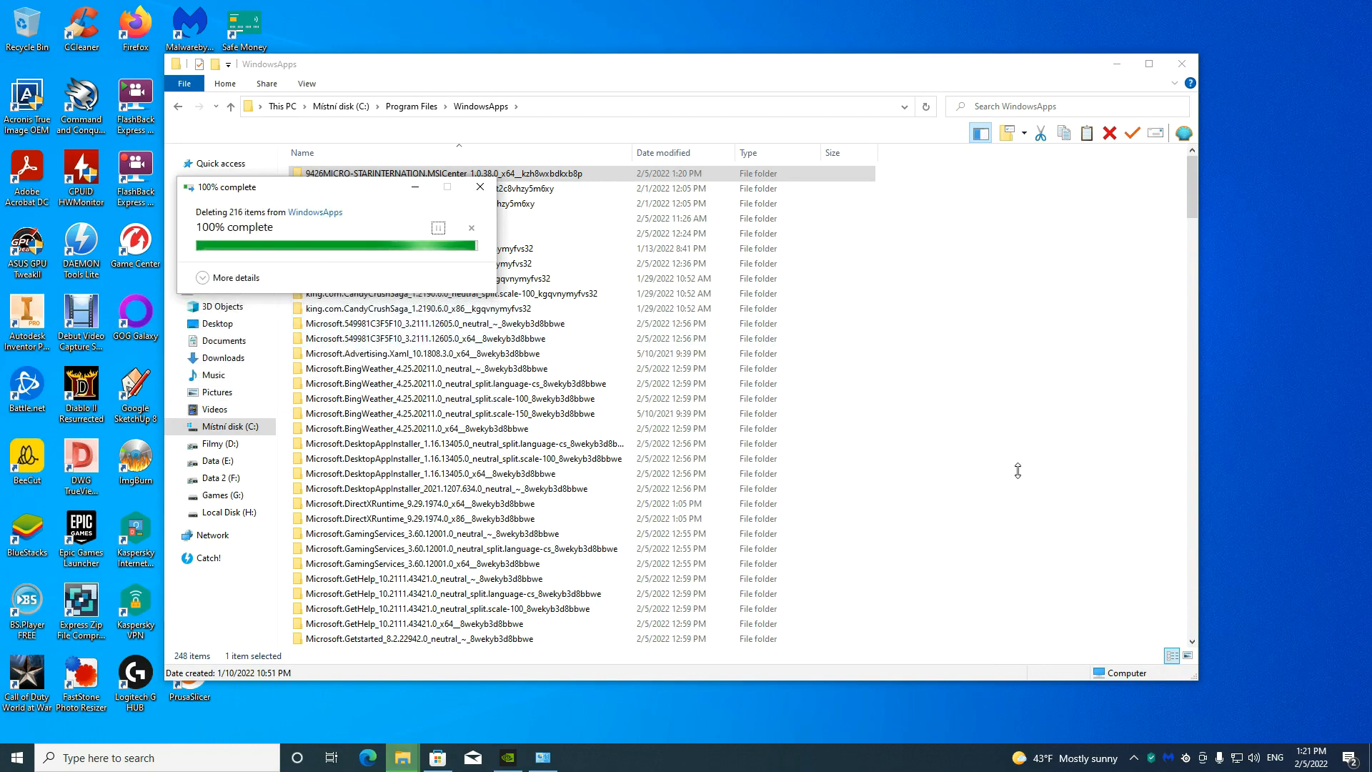
{"action": "double_click", "coordinate": [431, 173]}
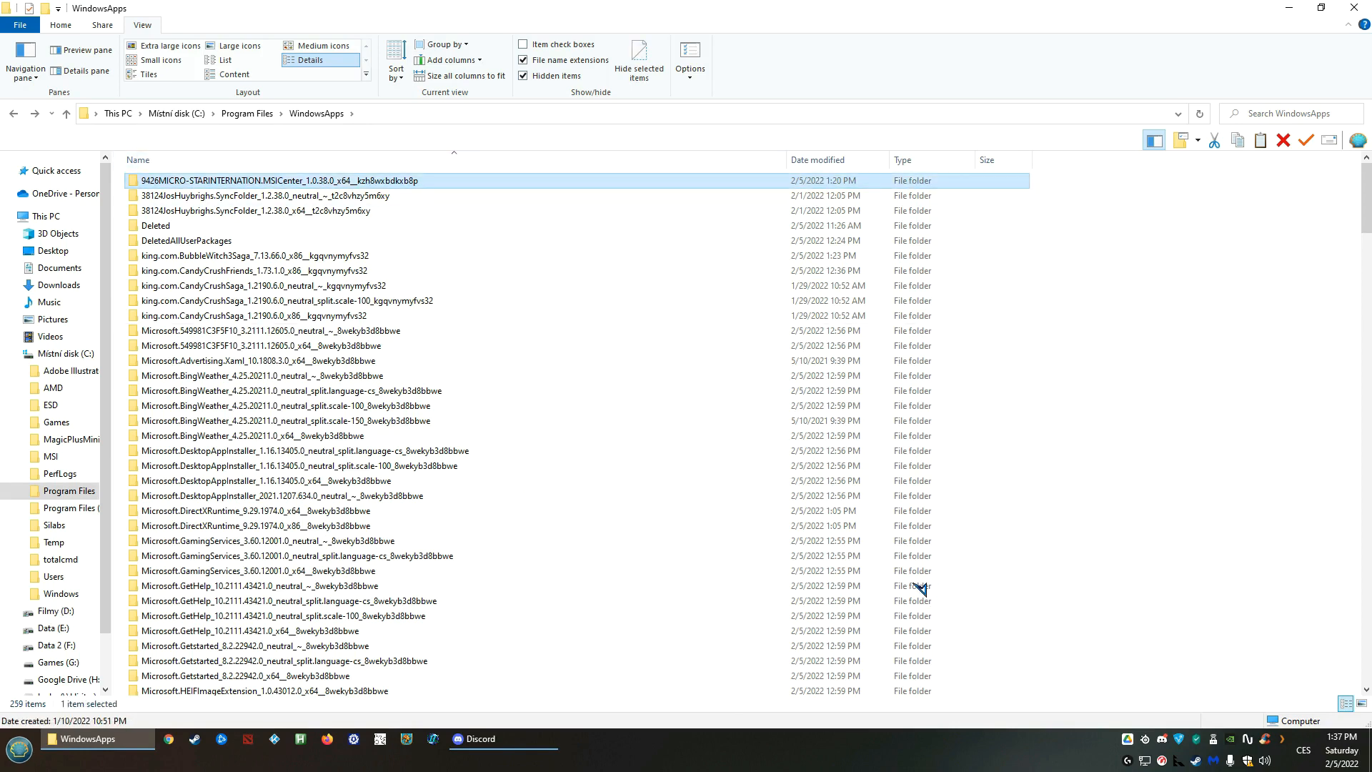
Replace all child permission entries on the MSI Center x64 folder, then delete it.
{"action": "right_click", "coordinate": [262, 181]}
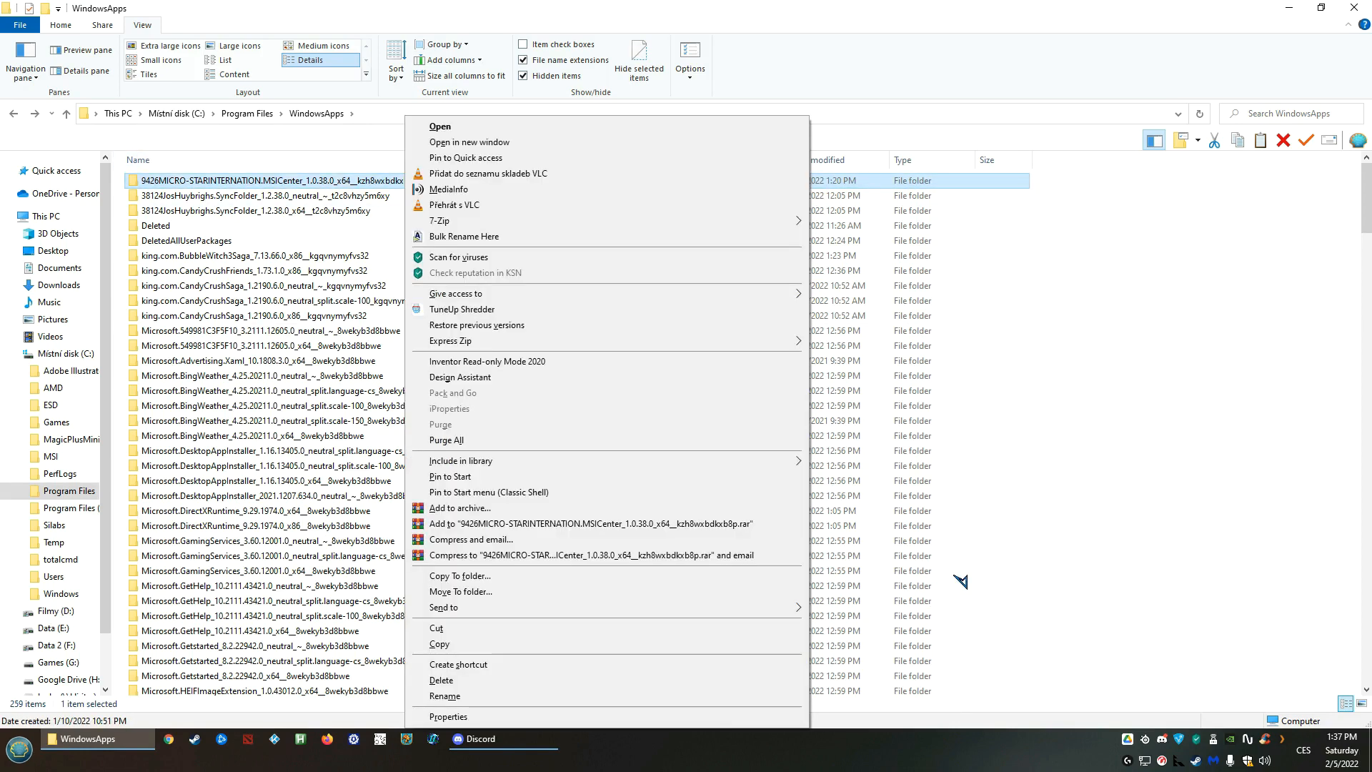
{"action": "left_click", "coordinate": [449, 717]}
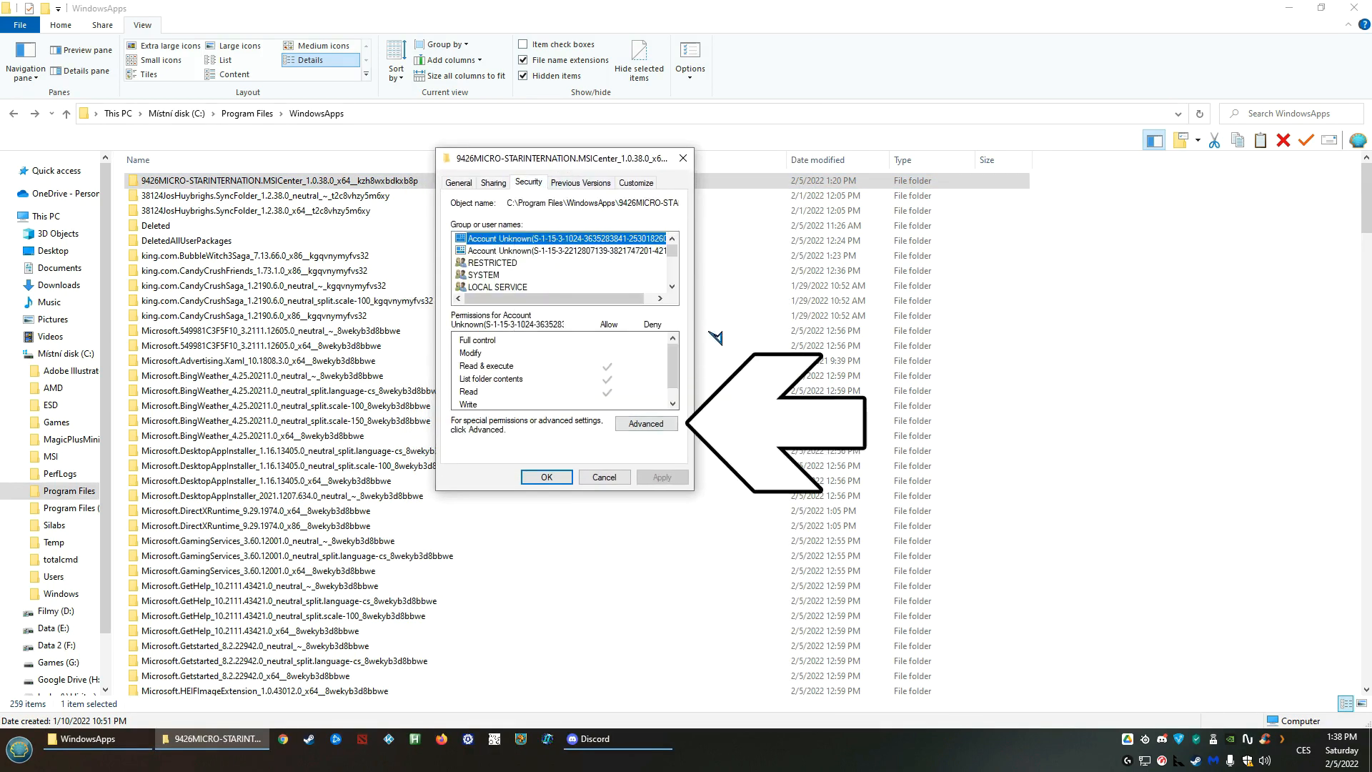
{"action": "left_click", "coordinate": [646, 424]}
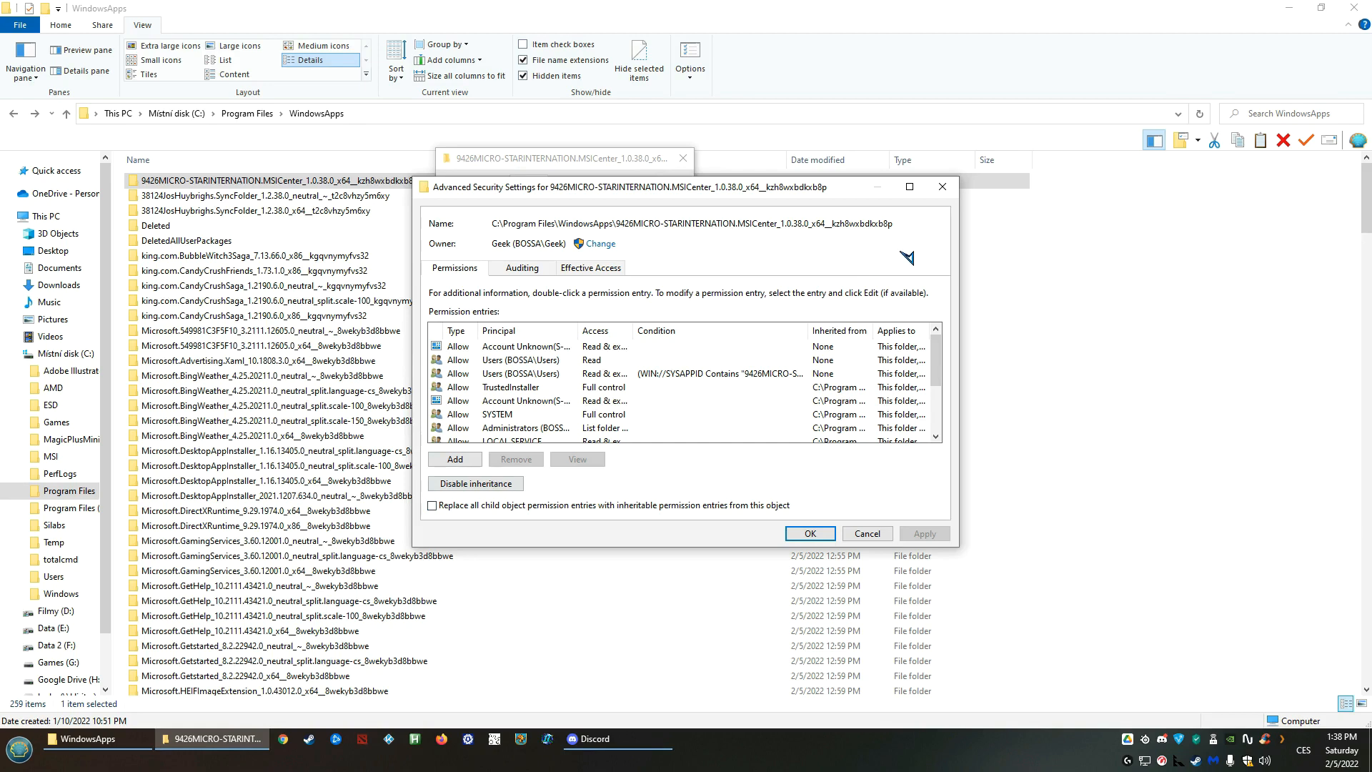
{"action": "left_click", "coordinate": [432, 505]}
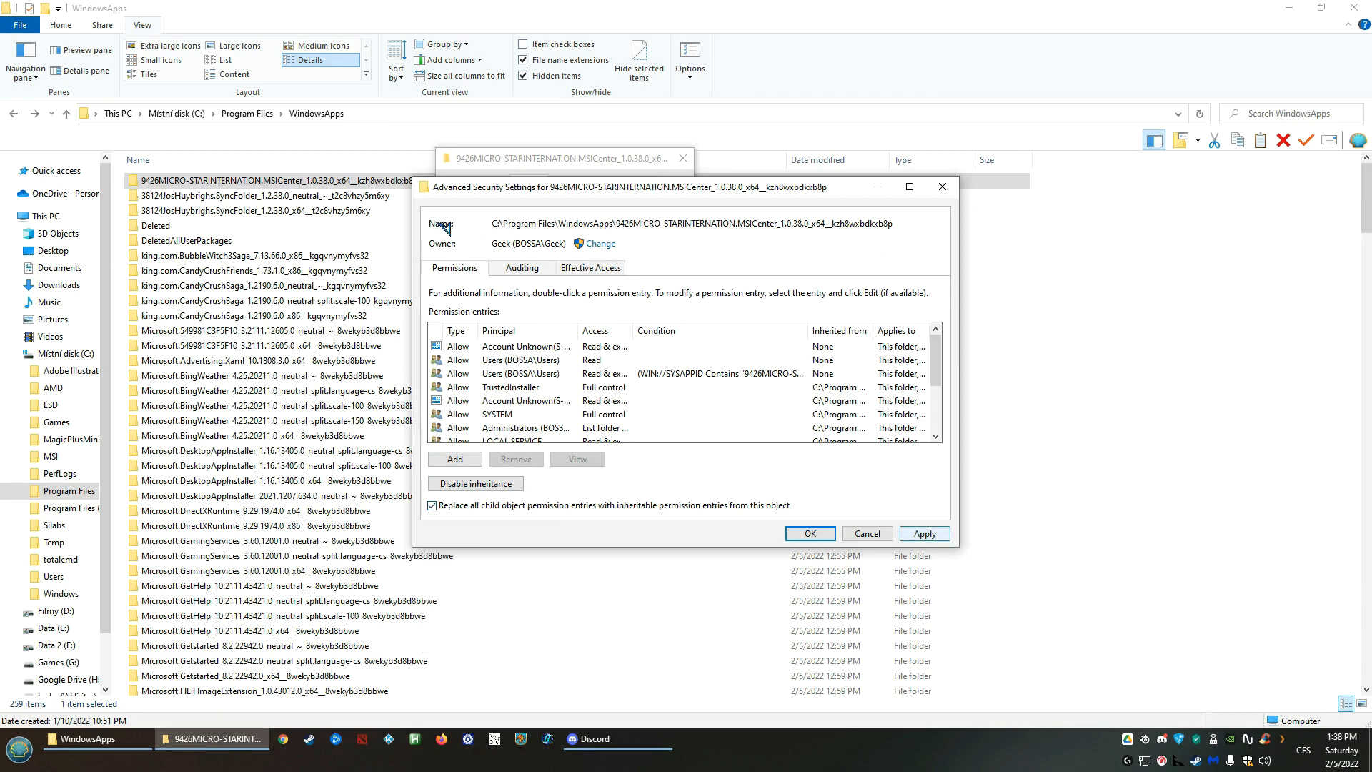
{"action": "left_click", "coordinate": [923, 533]}
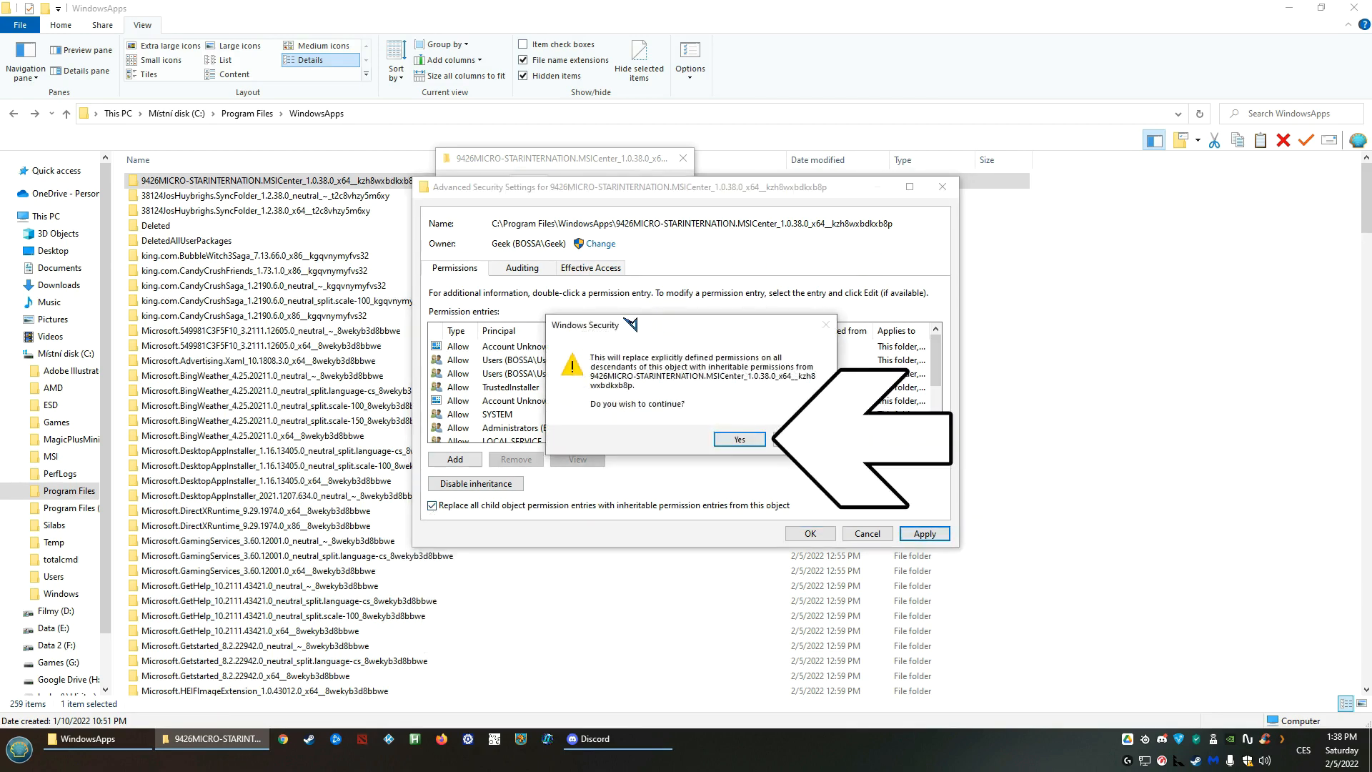
{"action": "left_click", "coordinate": [740, 439]}
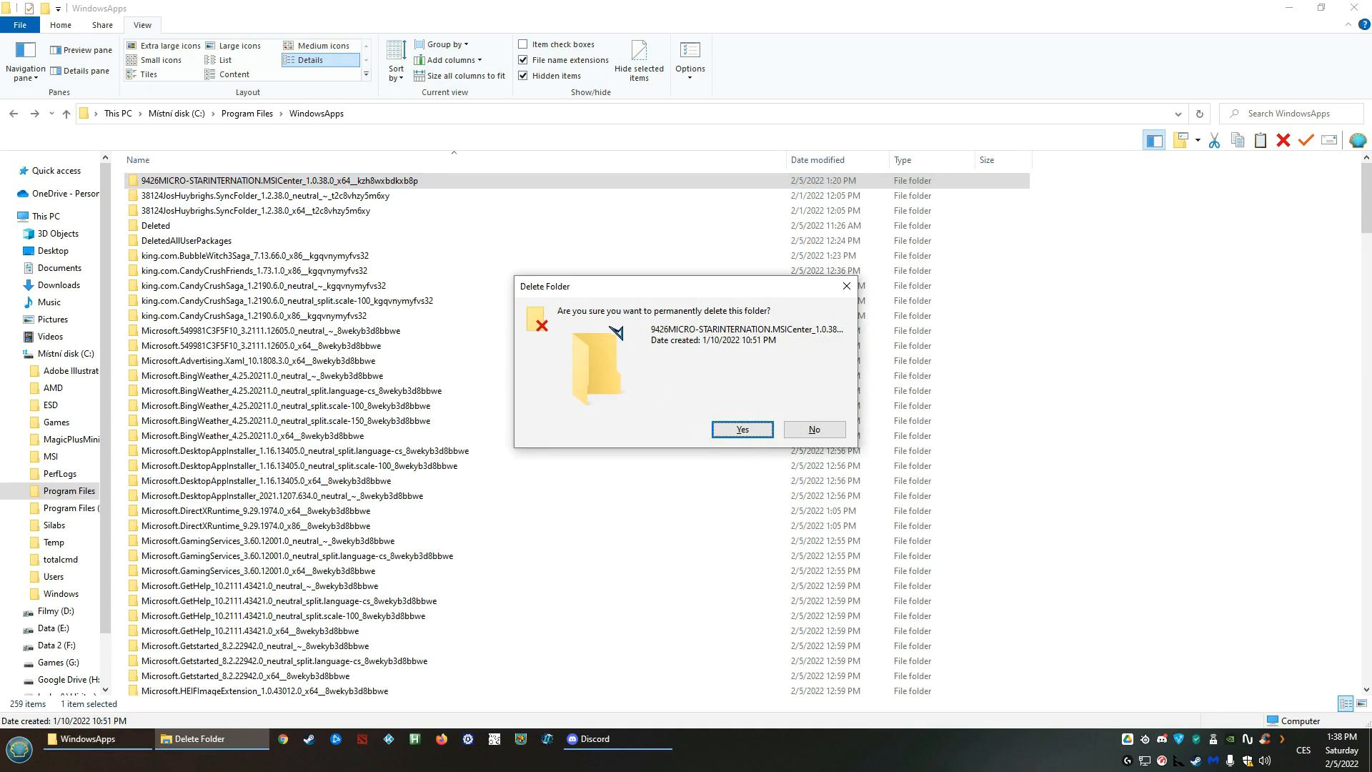
{"action": "left_click", "coordinate": [740, 429]}
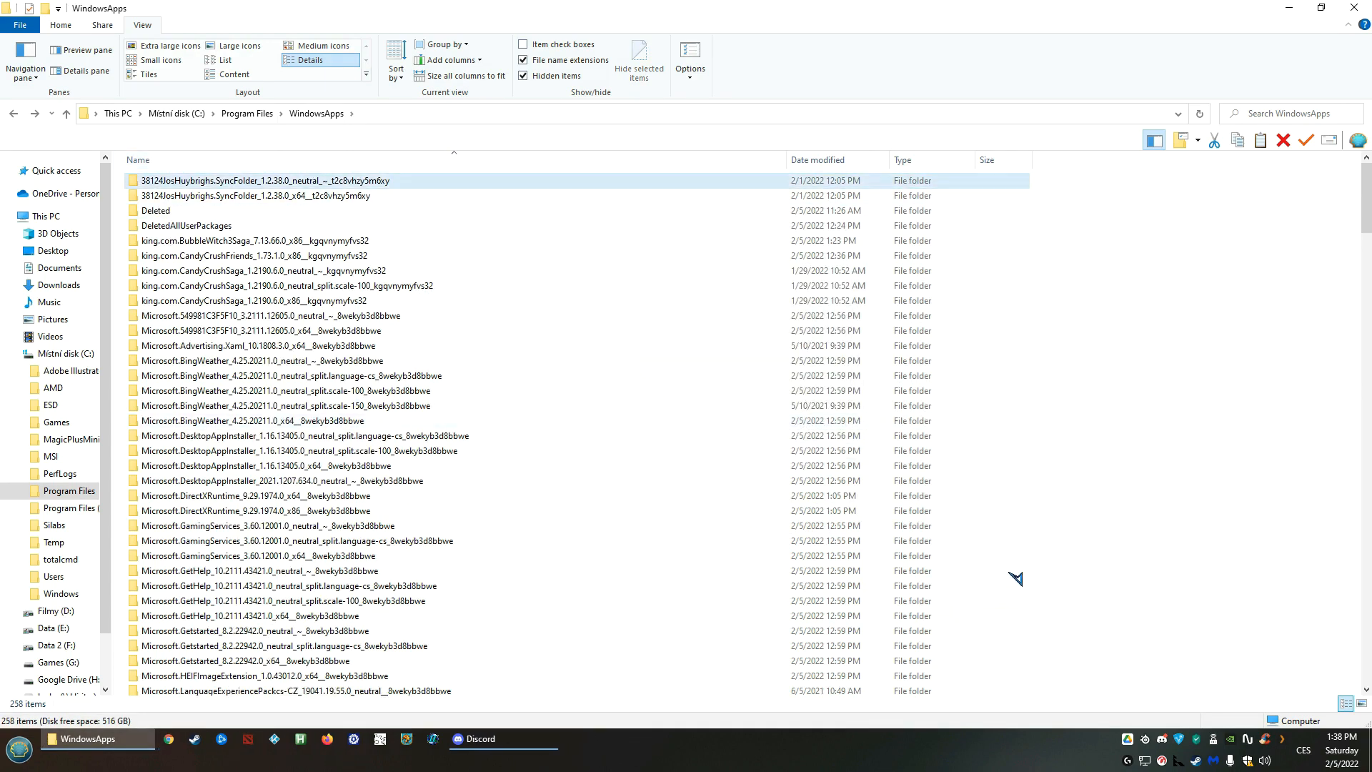